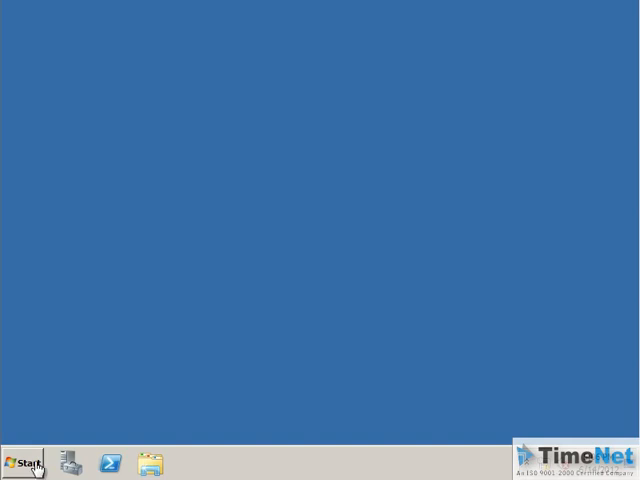
Open Computer from the Start menu to list drives C:, D:, E: and the floppy.
left_click(25, 463)
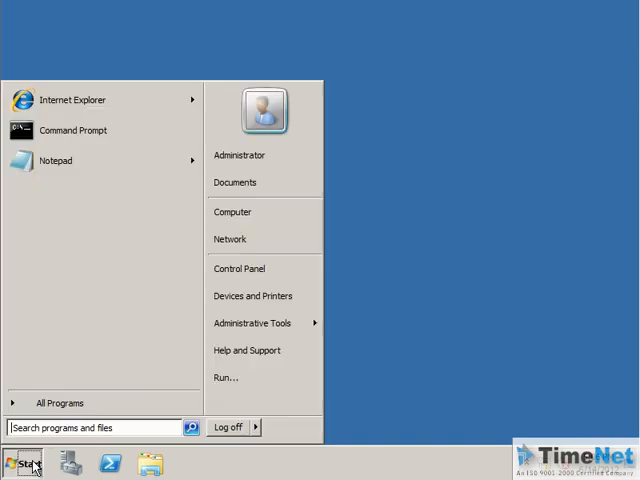
left_click(232, 211)
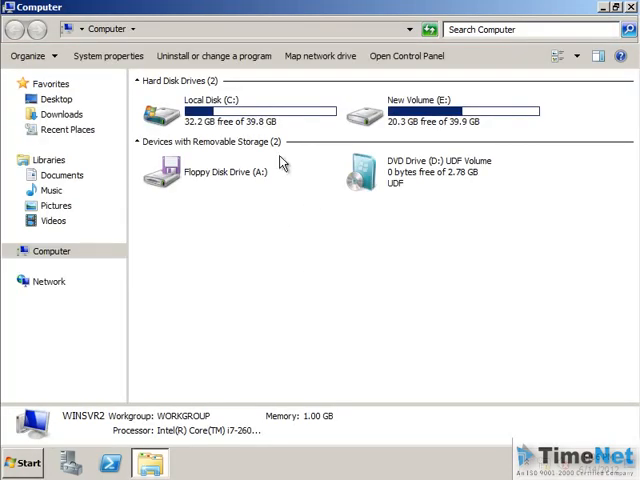
mouse_move(435, 110)
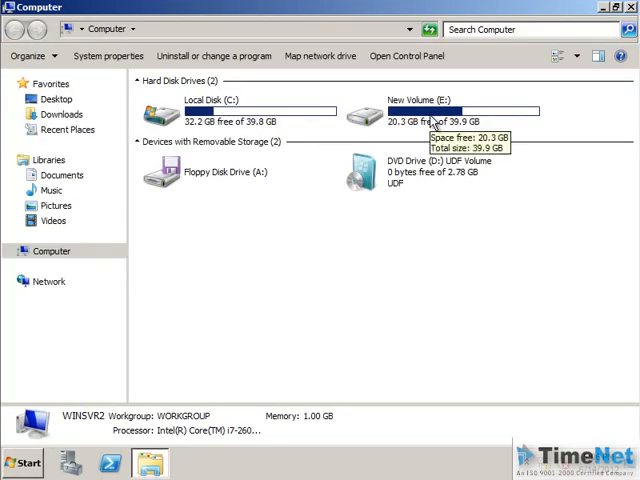
Quick-format New Volume (E:) as NTFS, confirm 39.9 GB free, and close Computer.
right_click(430, 115)
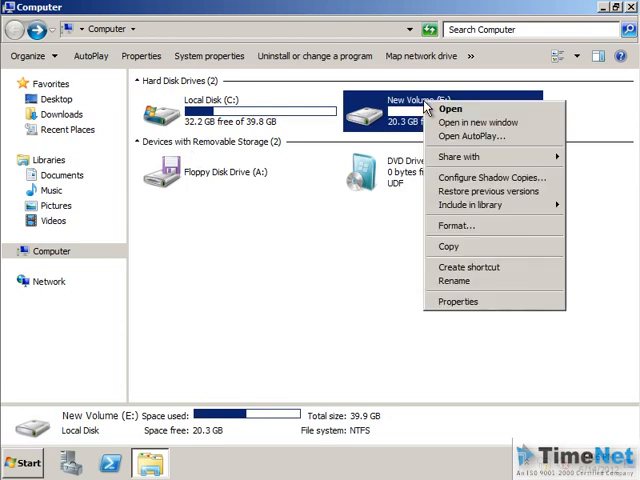
left_click(456, 225)
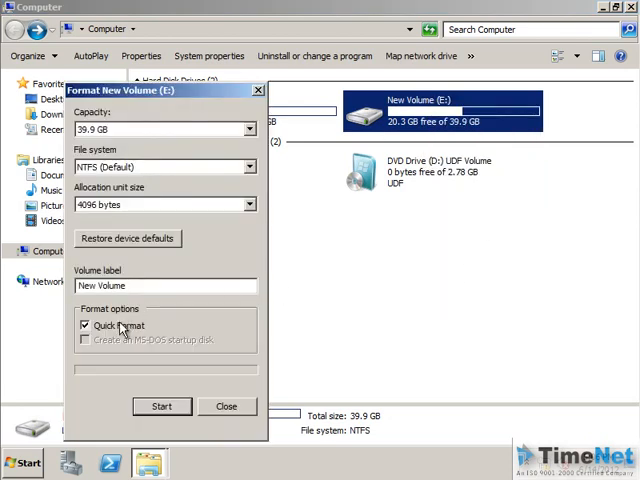
left_click(161, 406)
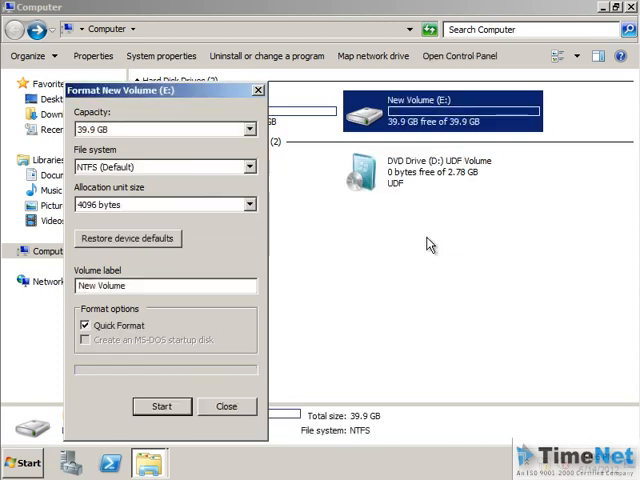
left_click(226, 406)
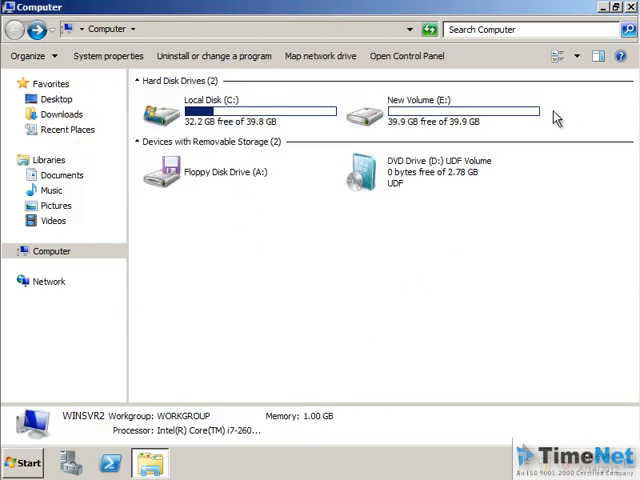
mouse_move(470, 118)
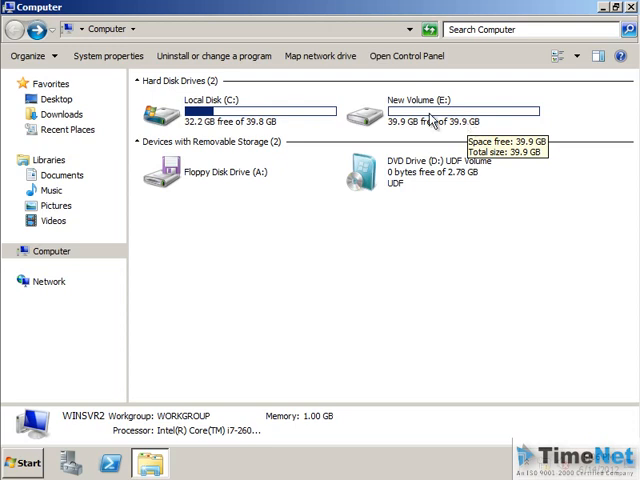
left_click(450, 110)
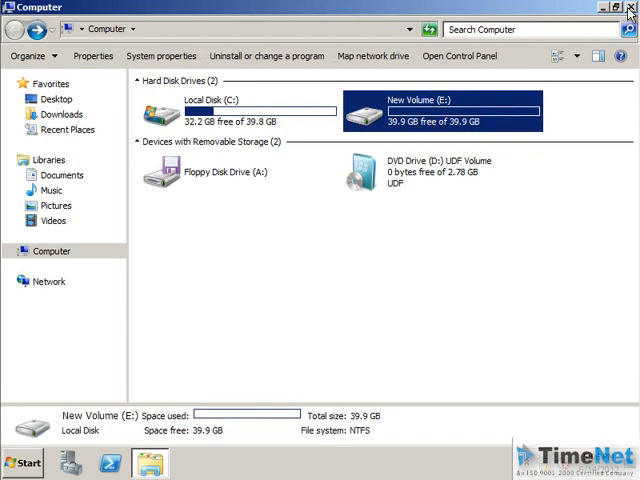
left_click(629, 8)
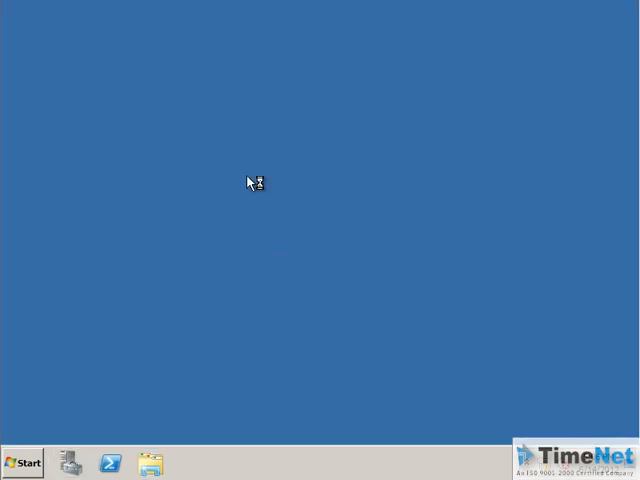
In Server Manager's Add Roles Wizard, select File Services plus File Server Resource Manager.
left_click(69, 463)
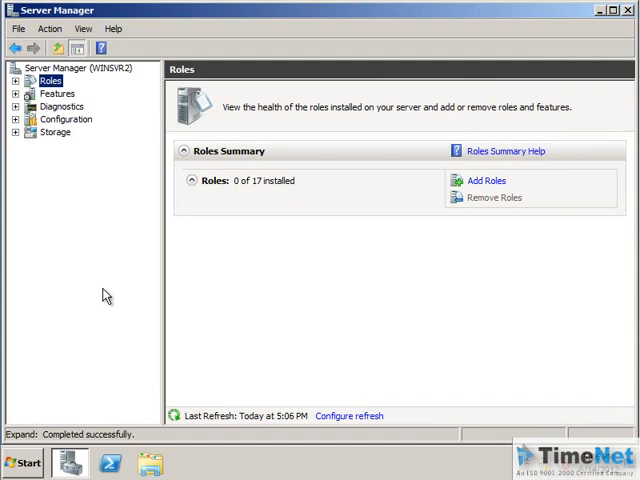
left_click(485, 180)
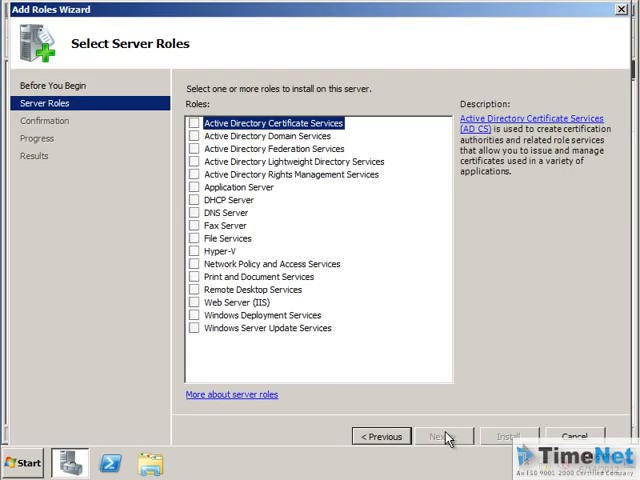
left_click(193, 238)
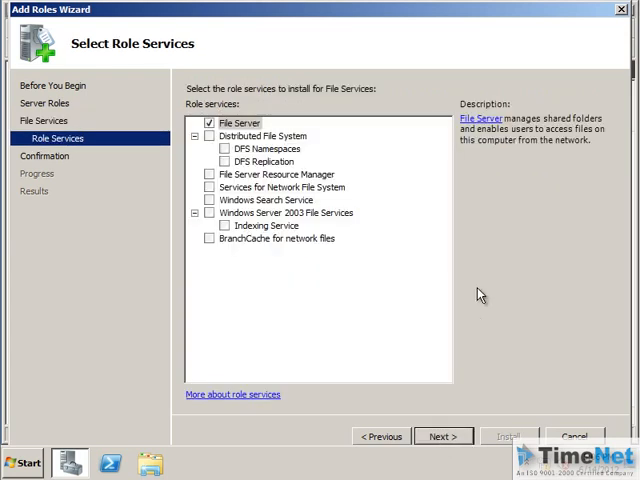
mouse_move(213, 178)
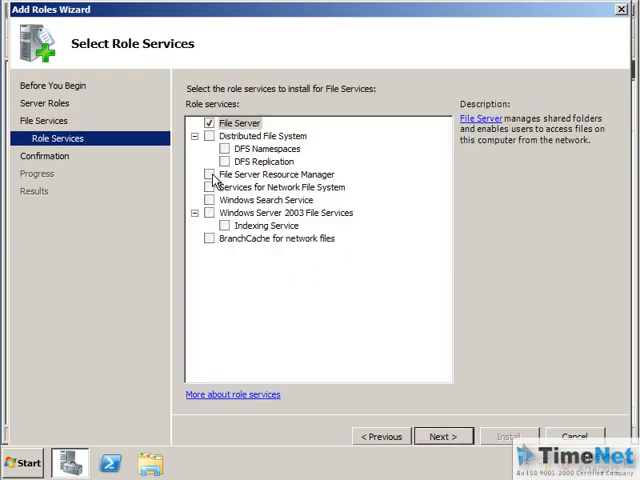
left_click(210, 174)
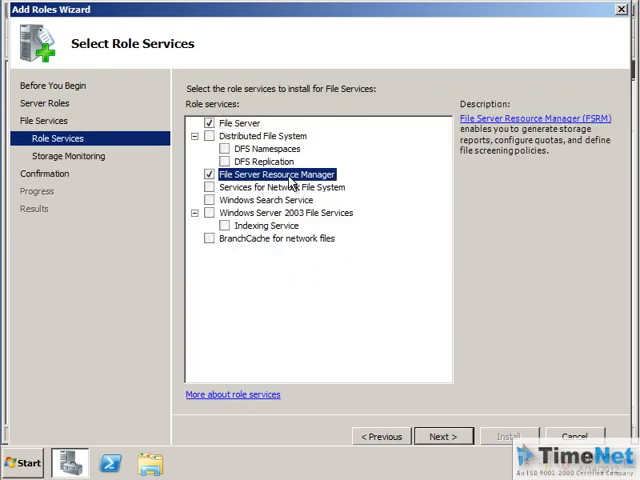
mouse_move(328, 180)
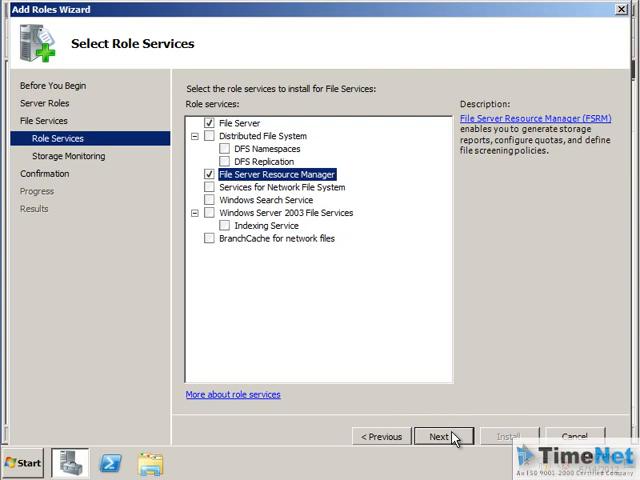
Enable storage usage monitoring on New Volume (E:) and advance to report options.
left_click(442, 436)
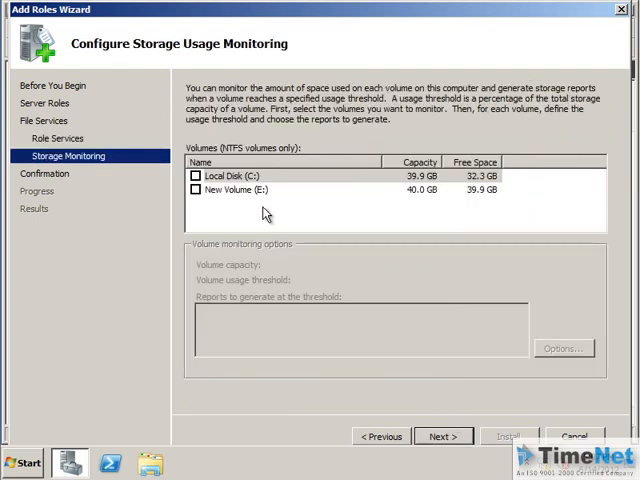
left_click(197, 189)
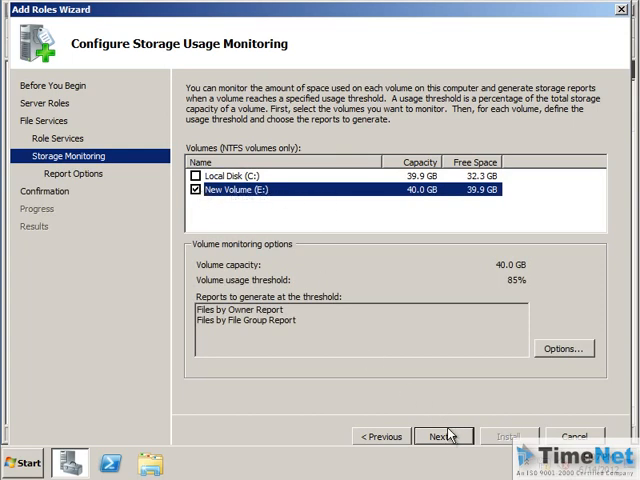
left_click(443, 436)
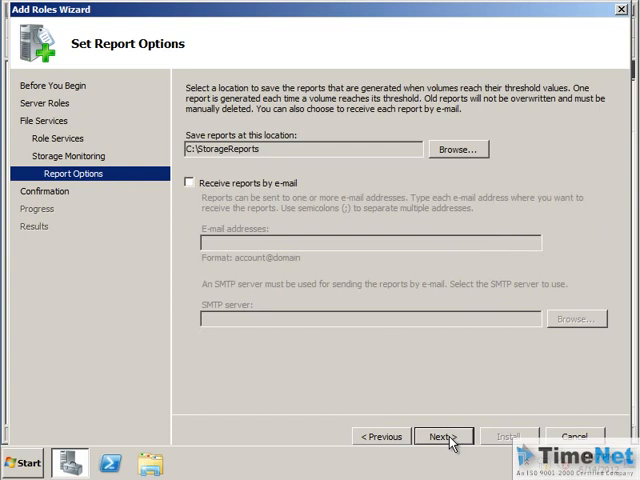
mouse_move(267, 193)
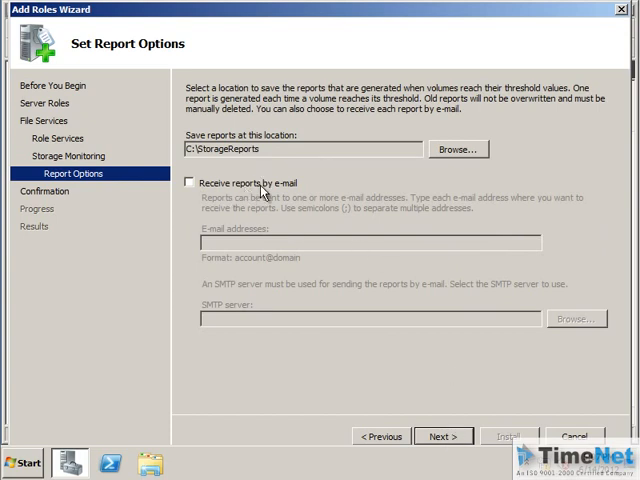
mouse_move(288, 240)
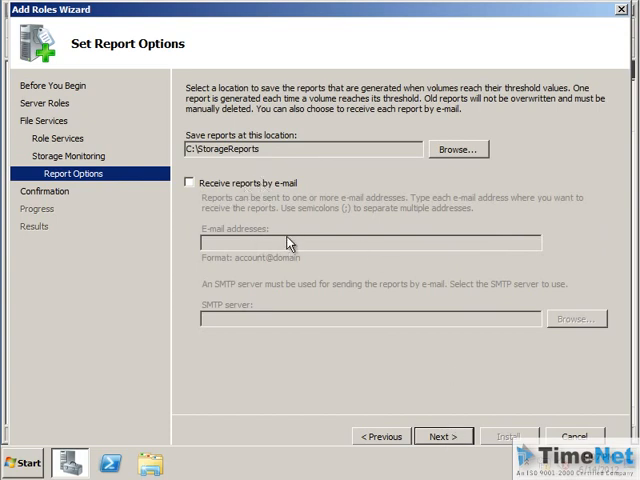
mouse_move(291, 189)
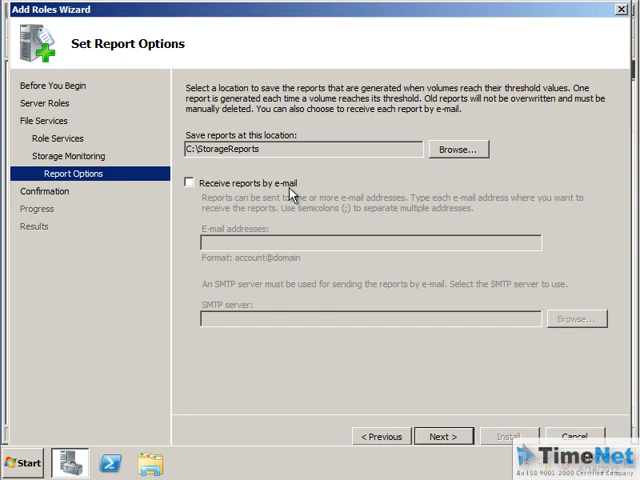
Confirm and run the File Services installation, then close the wizard.
left_click(443, 436)
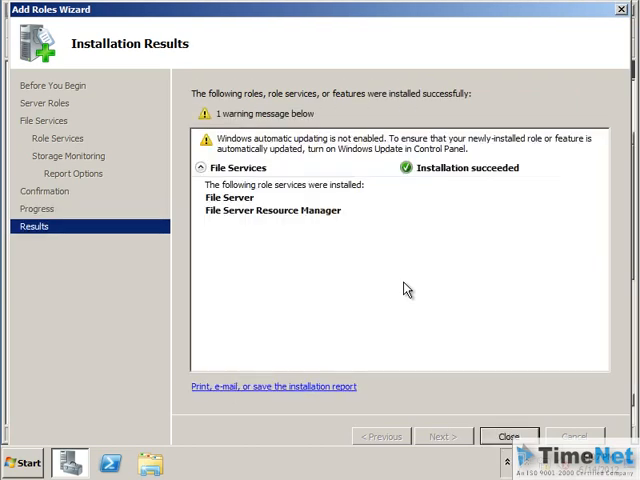
mouse_move(451, 280)
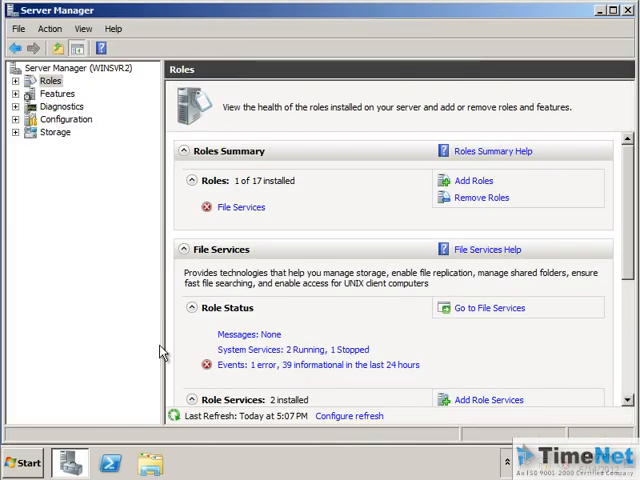
Launch File Server Resource Manager from Administrative Tools.
left_click(627, 10)
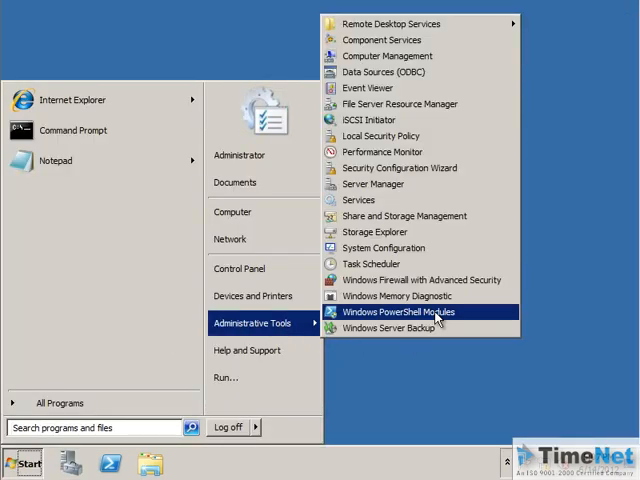
mouse_move(411, 104)
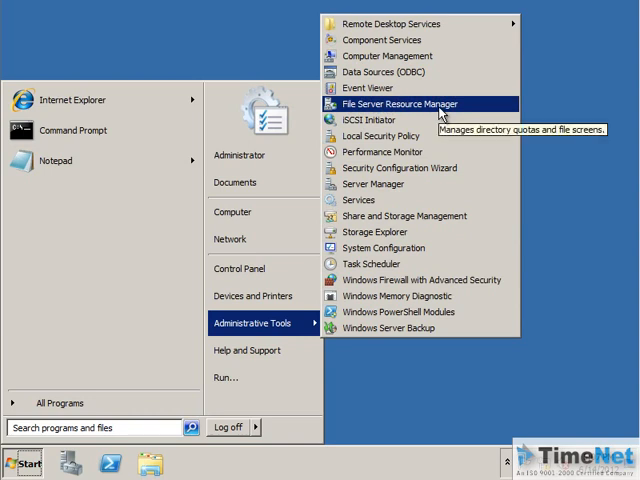
left_click(411, 104)
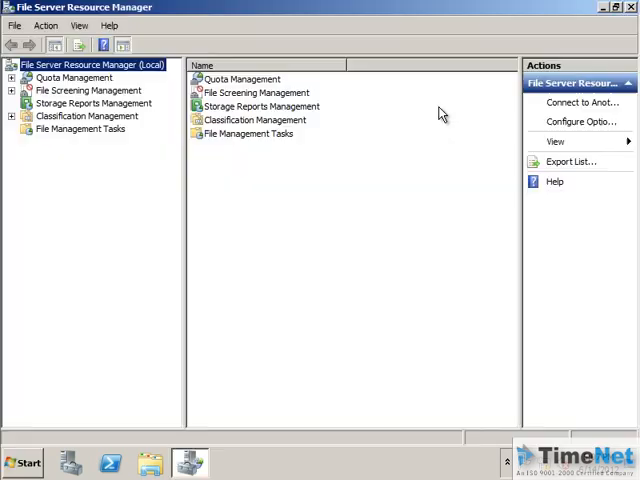
mouse_move(58, 267)
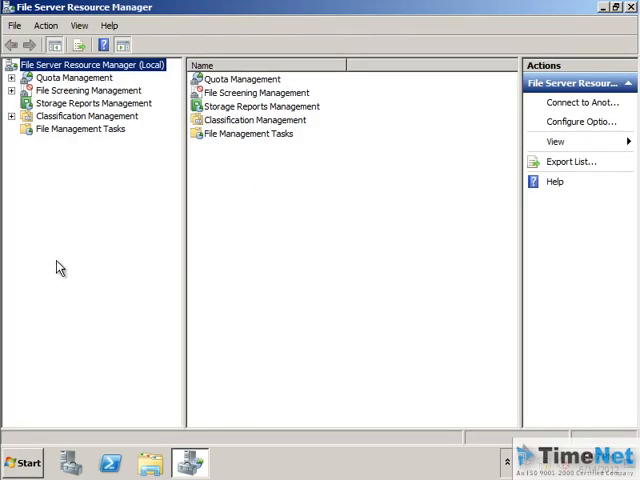
Expand File Screening Management and review built-in file groups like Audio, Backup and Image Files.
left_click(85, 90)
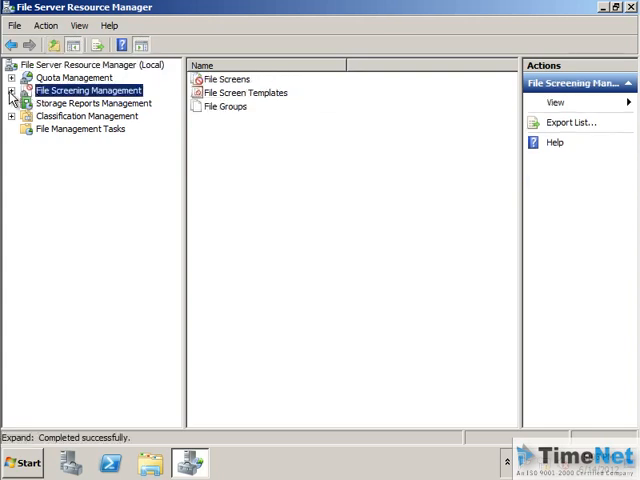
left_click(11, 90)
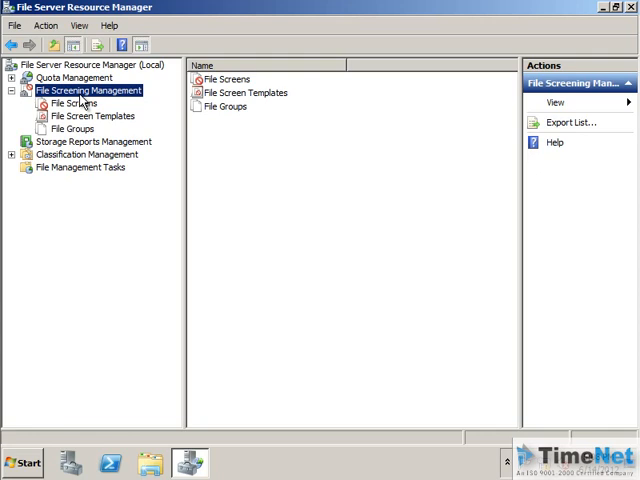
mouse_move(86, 128)
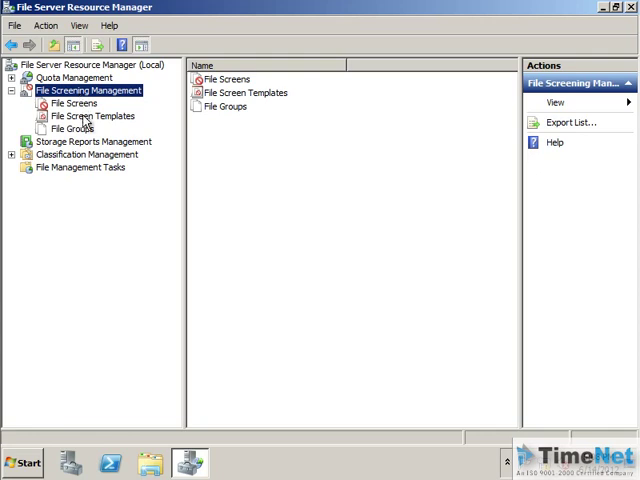
left_click(63, 128)
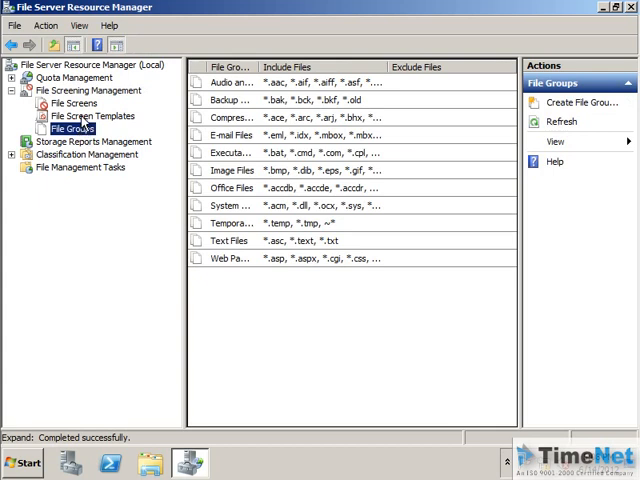
left_click(69, 103)
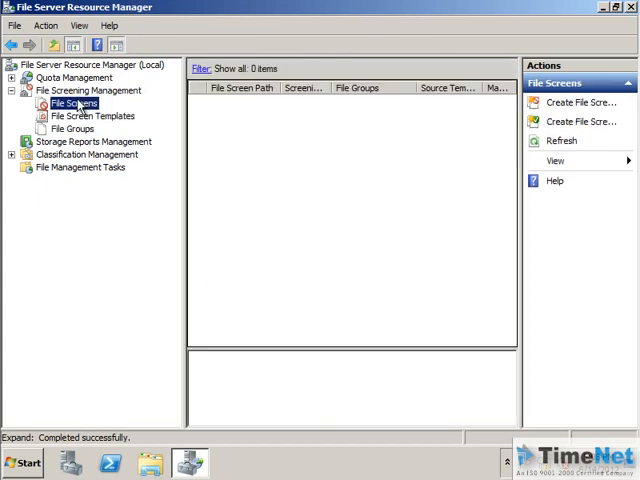
left_click(74, 128)
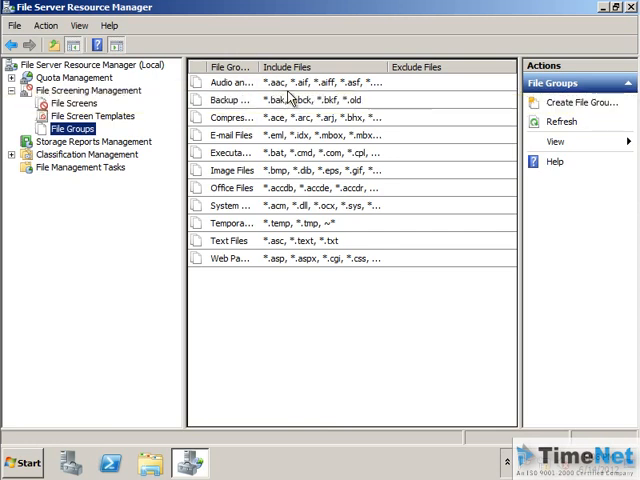
mouse_move(235, 94)
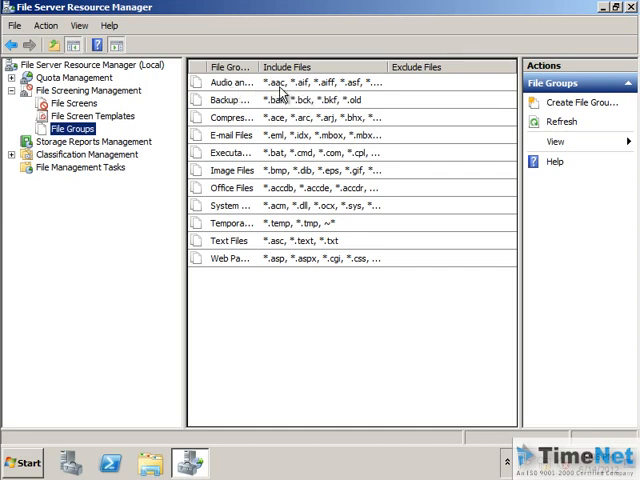
mouse_move(290, 93)
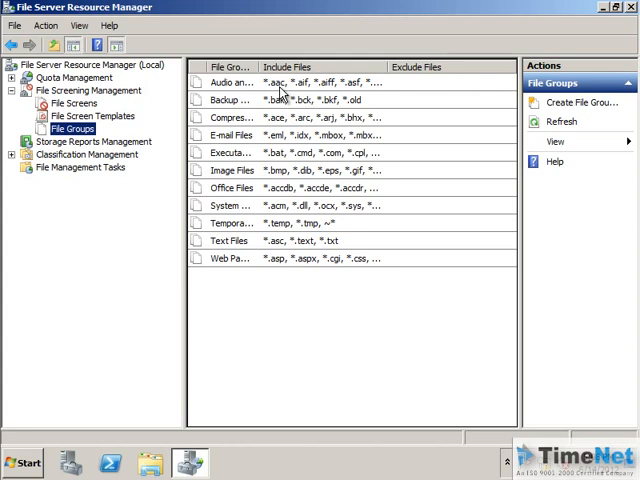
mouse_move(290, 110)
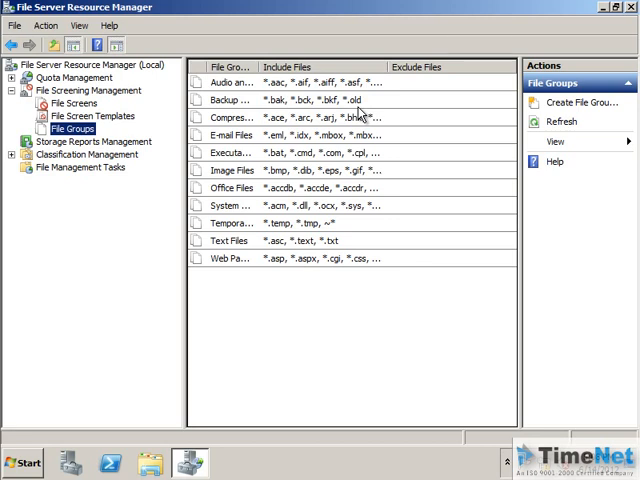
mouse_move(273, 351)
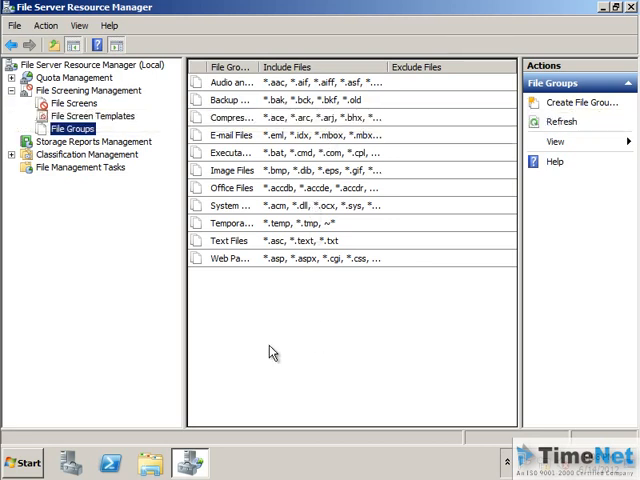
mouse_move(400, 125)
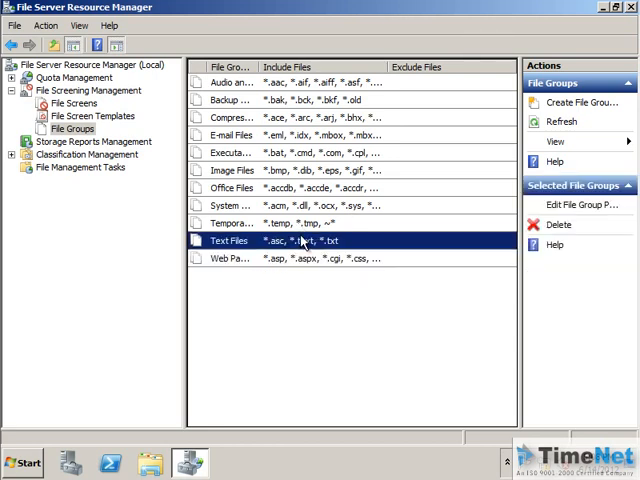
Add a file group called Virus with *.vir as its included file pattern.
left_click(410, 305)
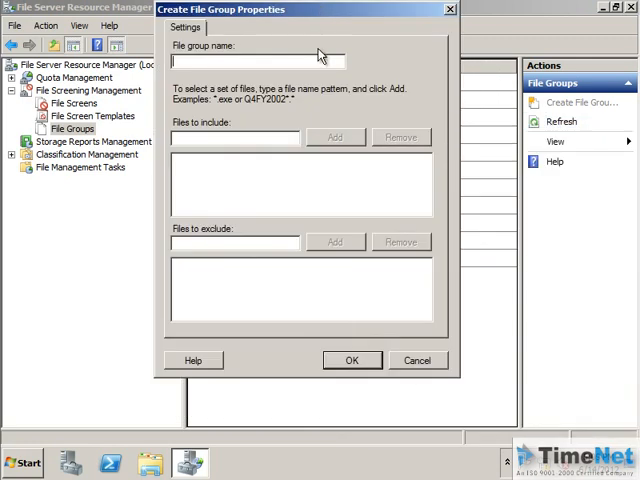
type("V")
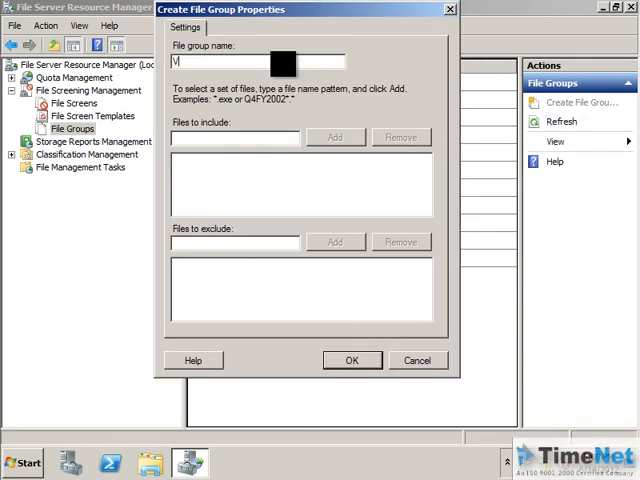
type("Virus")
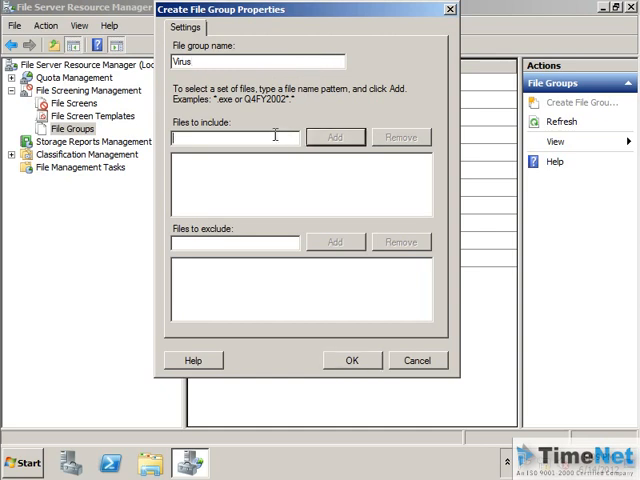
type("*")
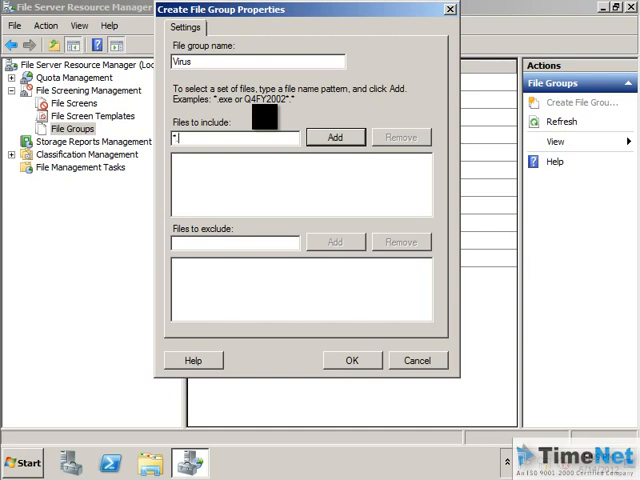
type("vir")
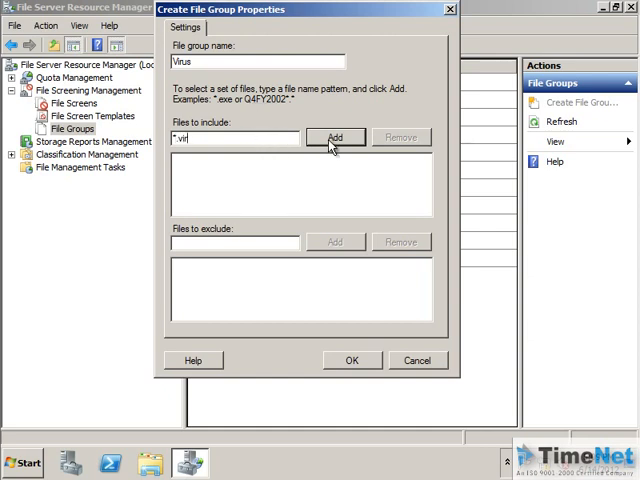
left_click(335, 137)
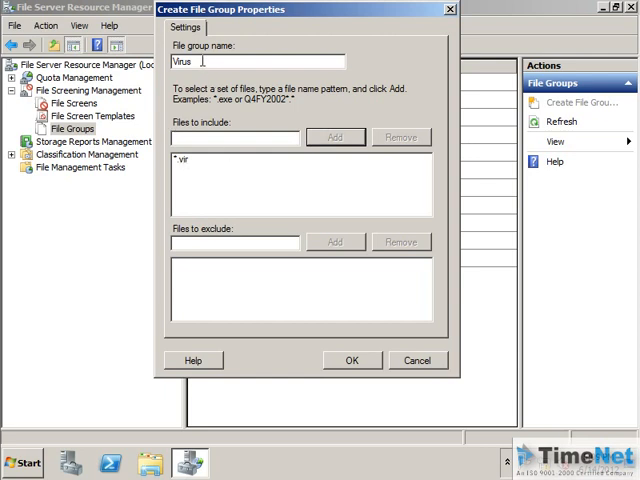
left_click(351, 360)
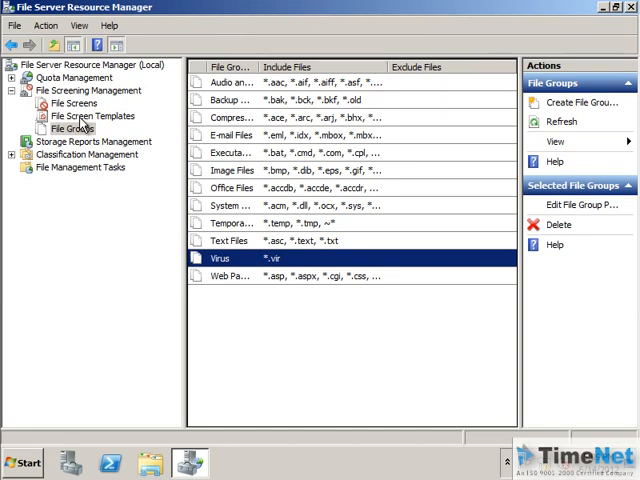
List the file screen templates and select Block Audio and Video Files.
left_click(72, 102)
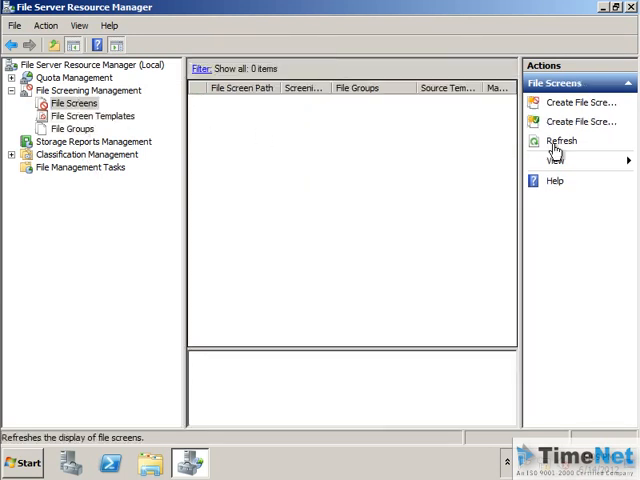
left_click(74, 128)
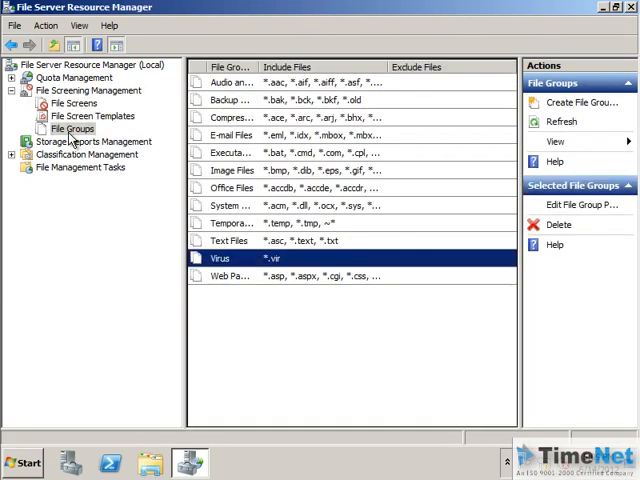
mouse_move(170, 185)
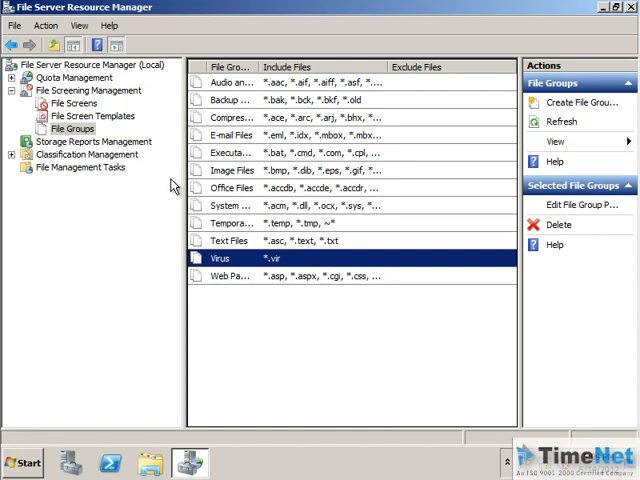
mouse_move(287, 347)
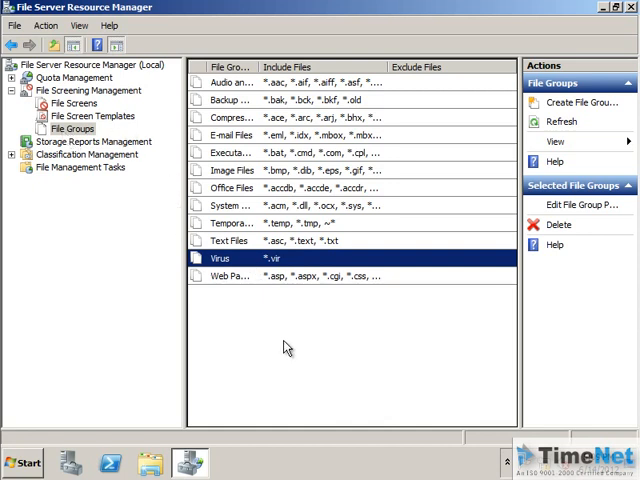
left_click(86, 116)
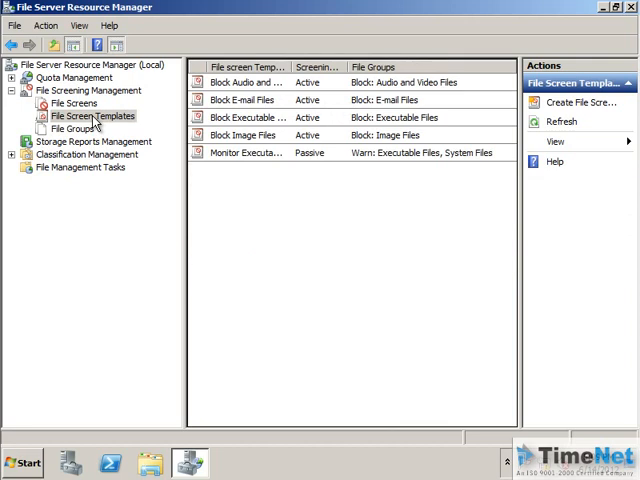
left_click(247, 82)
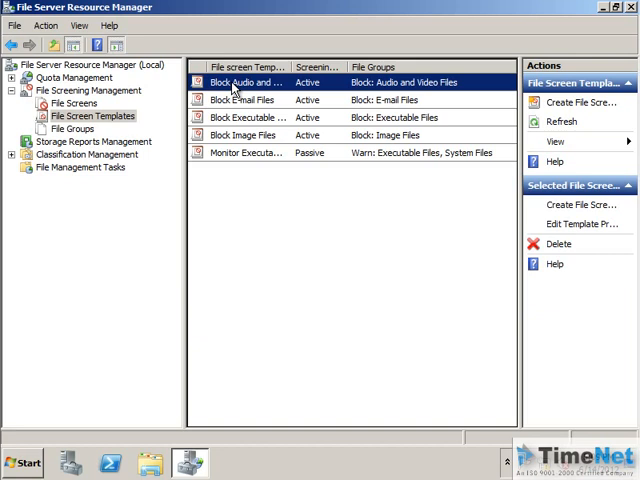
Create a Block Audio and Video Files screen on a new folder E:\Folder1.
right_click(245, 82)
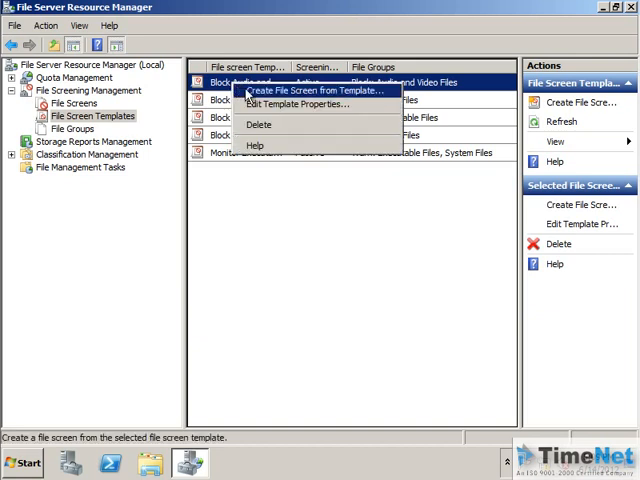
mouse_move(340, 100)
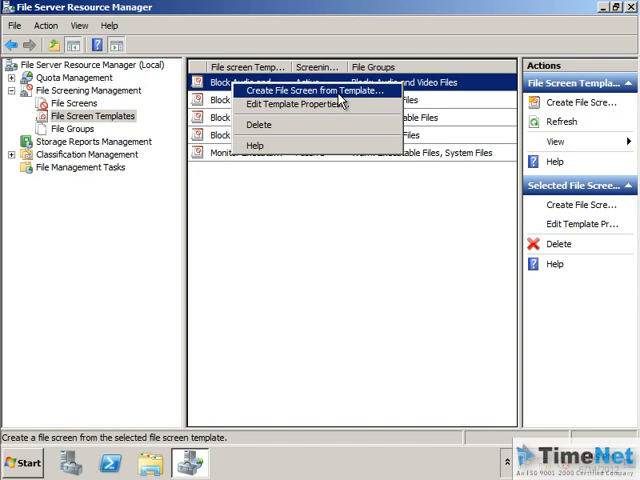
left_click(320, 89)
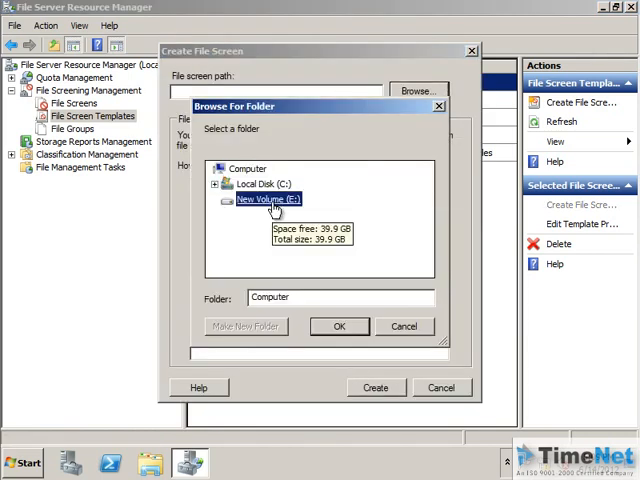
left_click(265, 199)
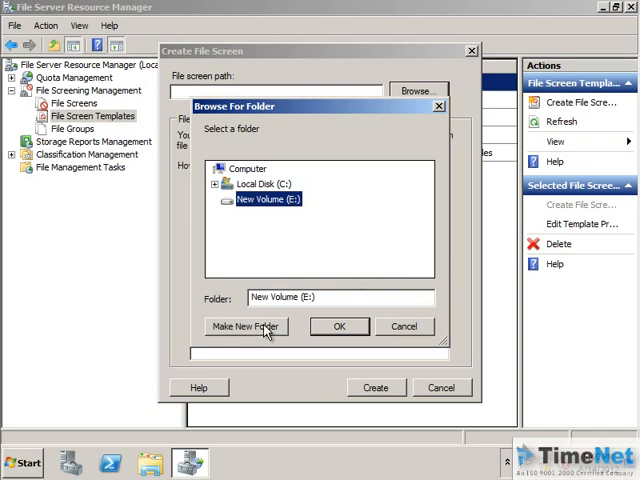
left_click(245, 326)
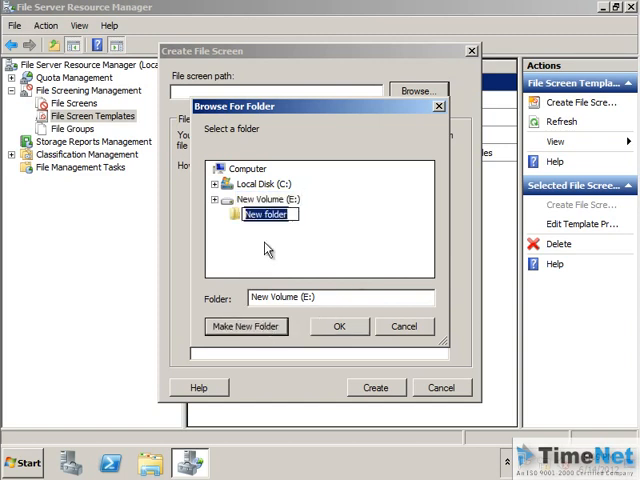
left_click(263, 213)
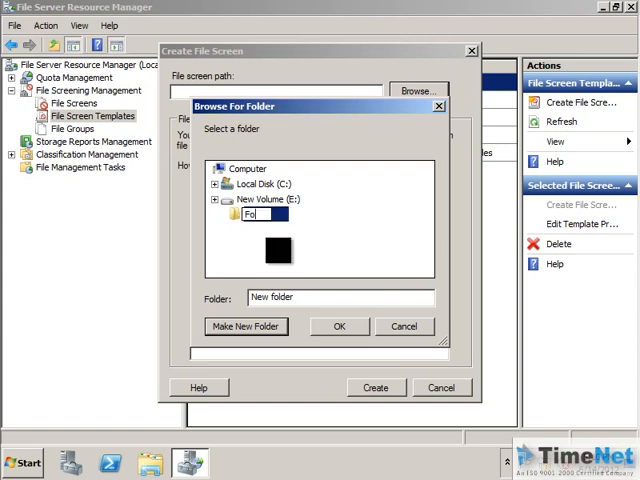
type("Folder 1")
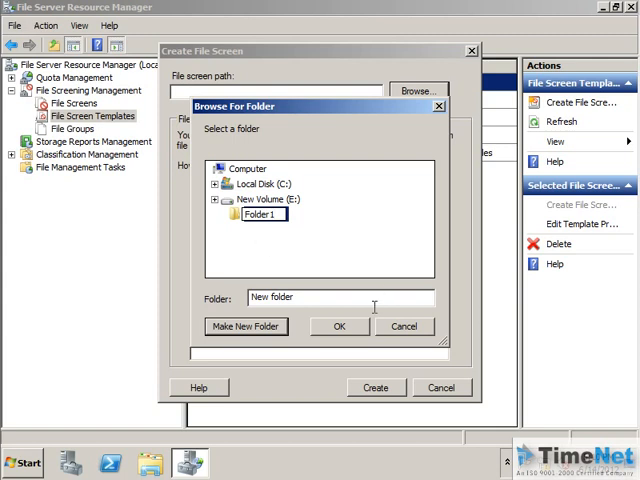
left_click(339, 326)
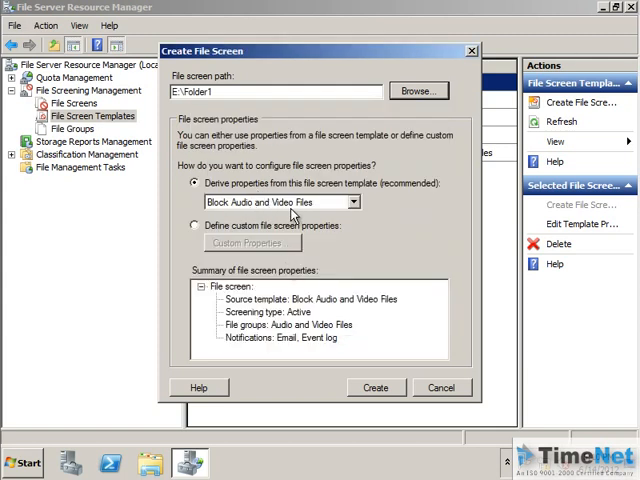
left_click(441, 387)
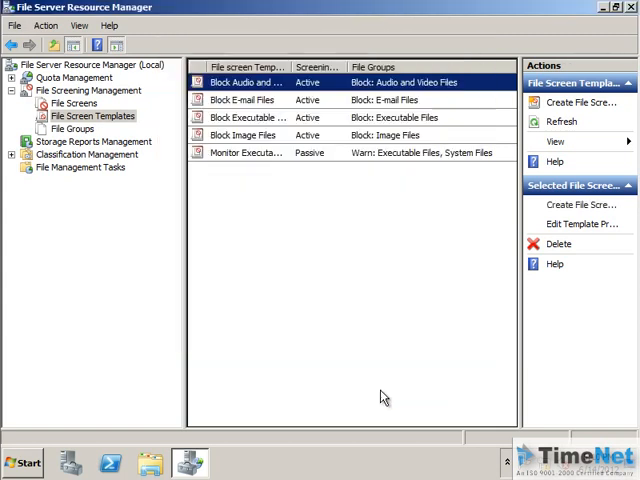
left_click(72, 103)
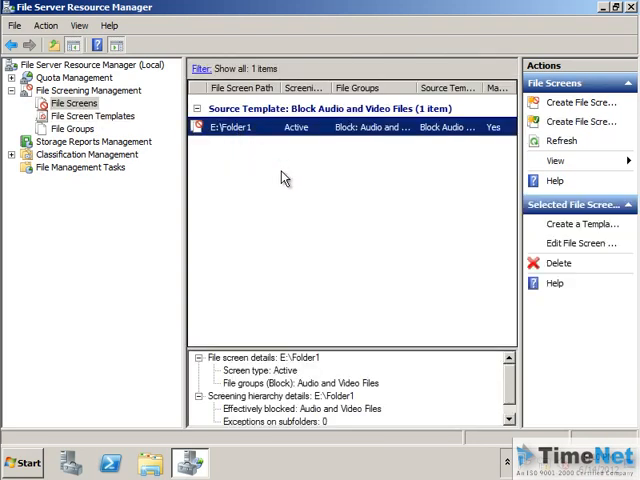
mouse_move(258, 140)
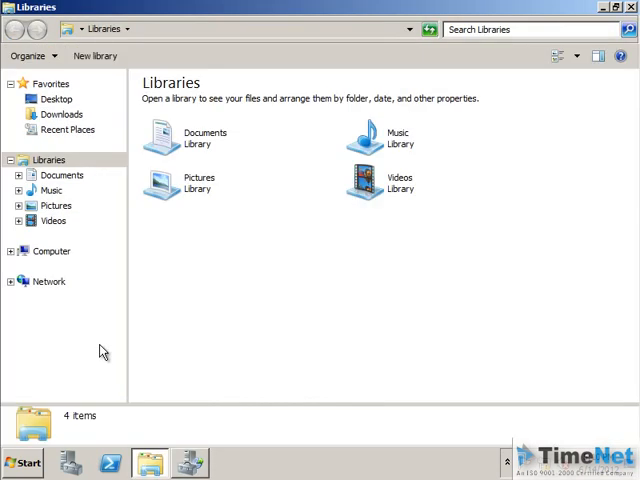
Create a text document in E:\Folder1 and try renaming it to .aac, which is denied.
left_click(51, 251)
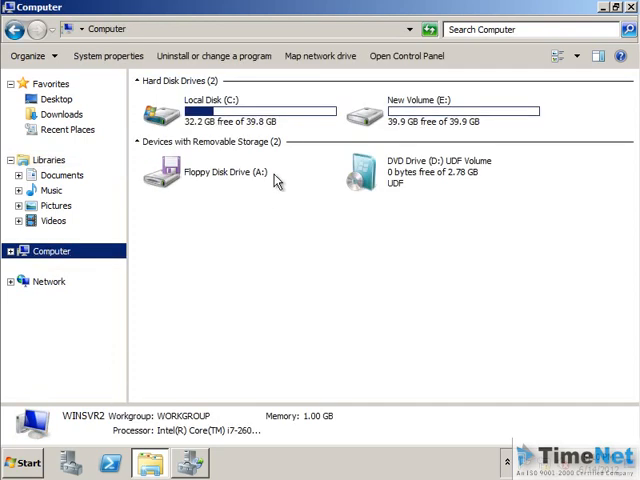
double_click(460, 110)
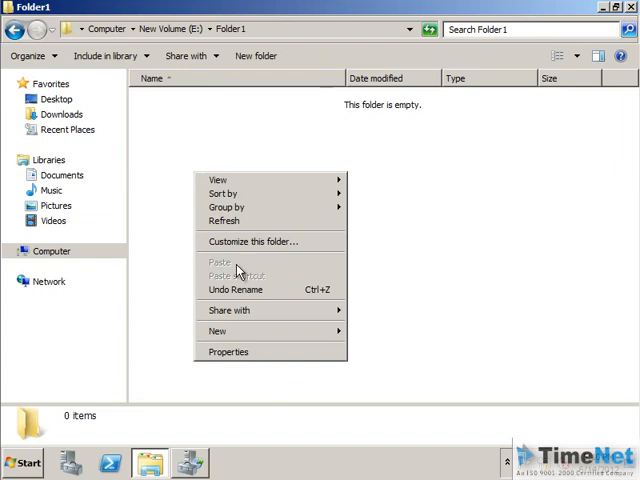
left_click(217, 331)
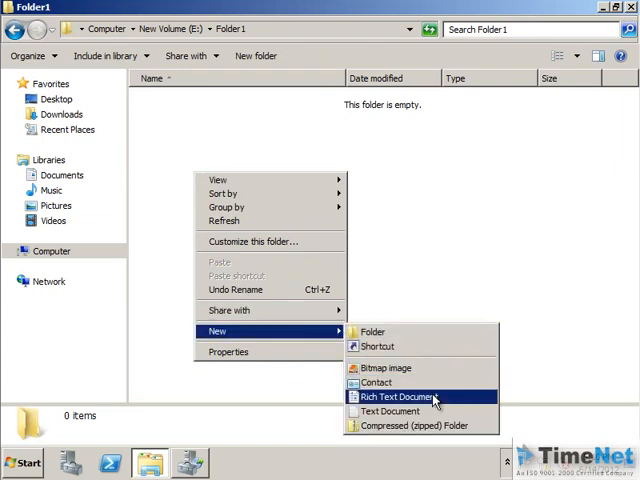
left_click(390, 411)
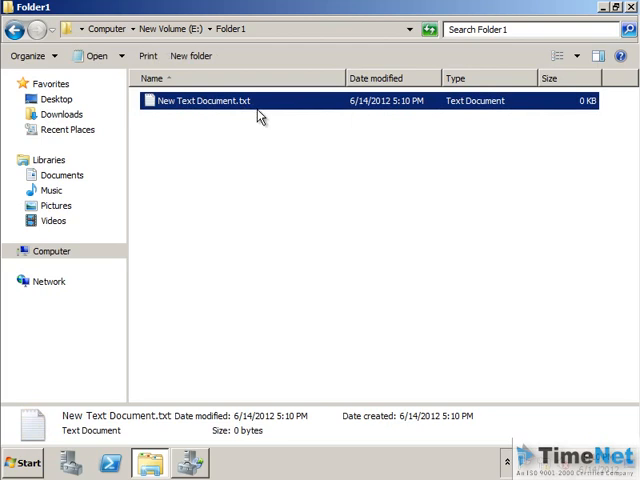
left_click(200, 100)
type(".aac")
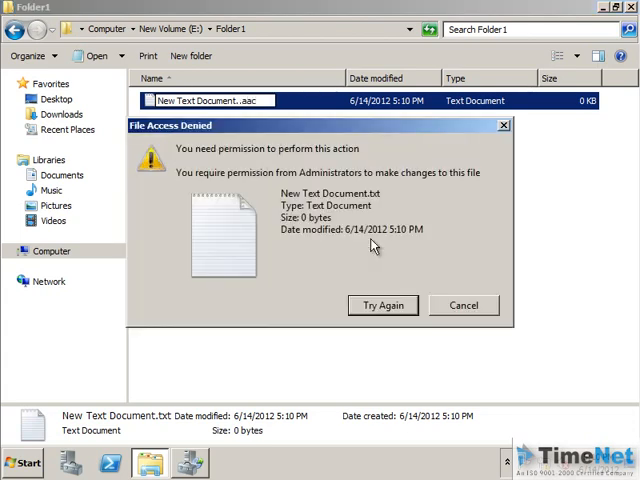
mouse_move(203, 205)
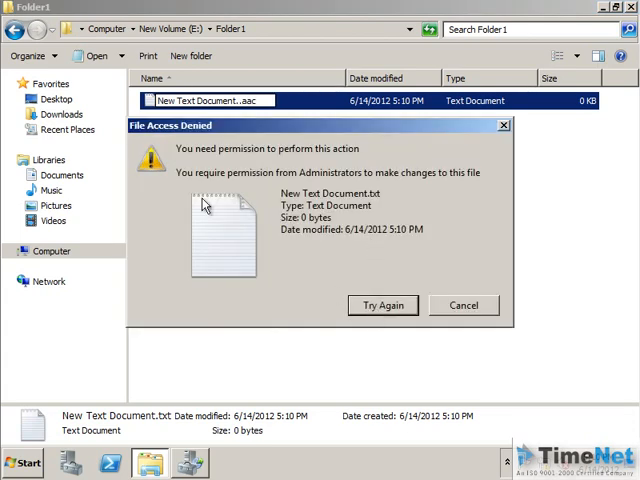
mouse_move(382, 305)
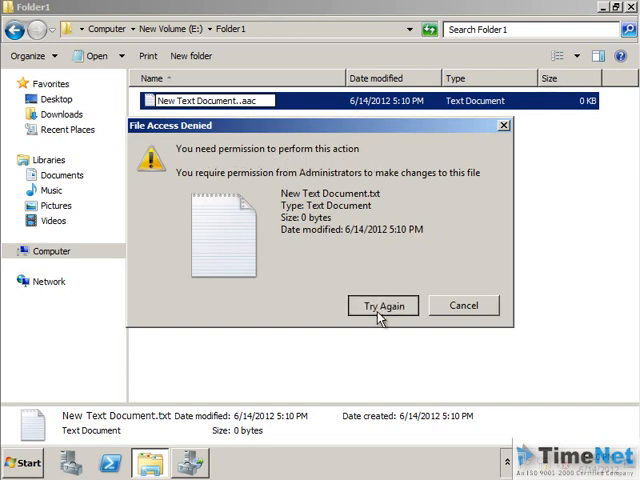
left_click(463, 305)
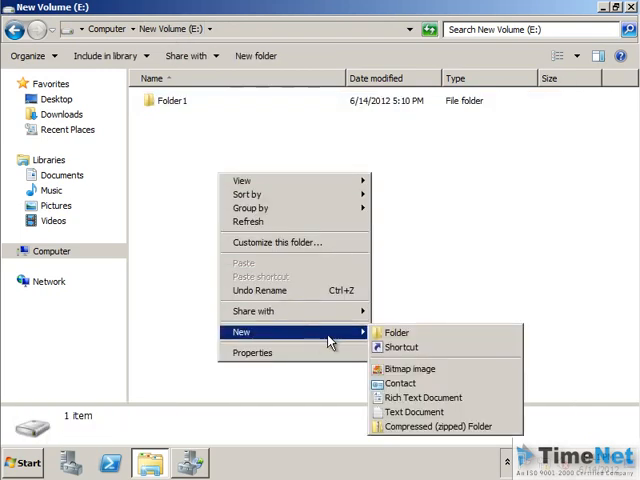
Create a text document on E: and rename it to 1.aac, accepting the extension warning.
left_click(413, 411)
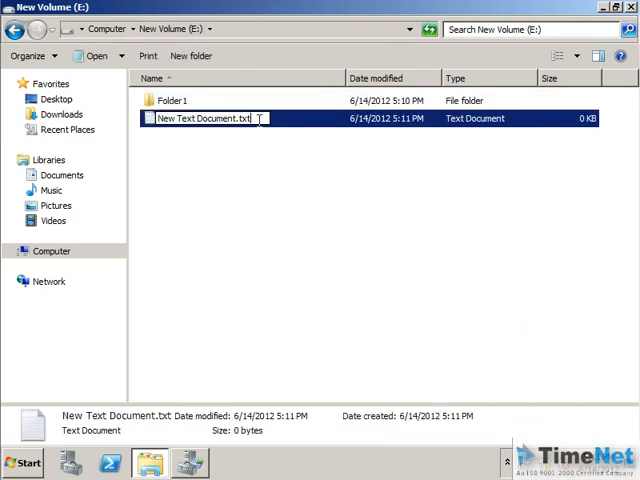
type("1")
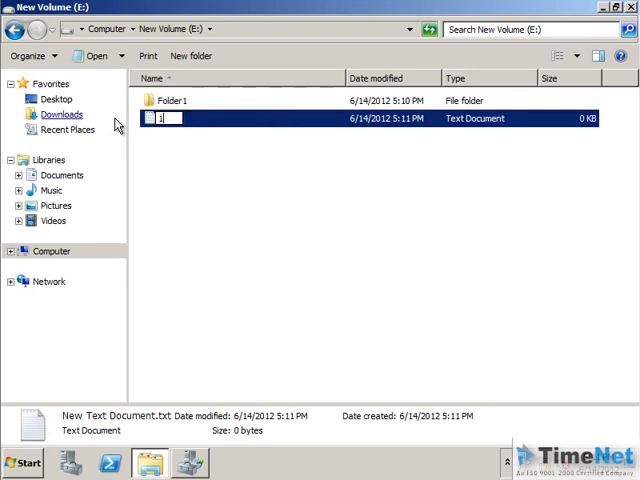
type("1.")
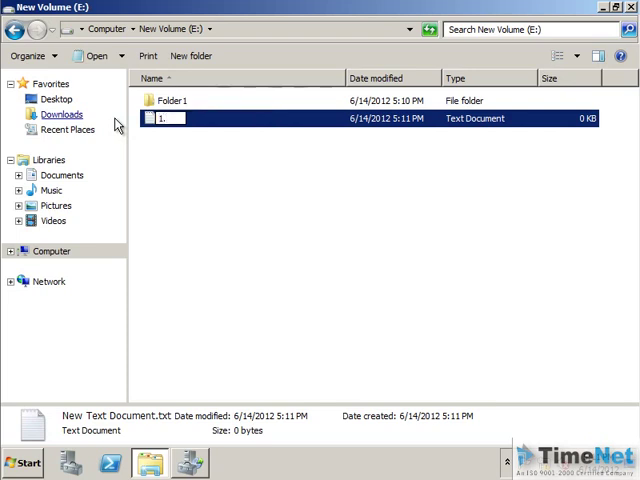
key("Return")
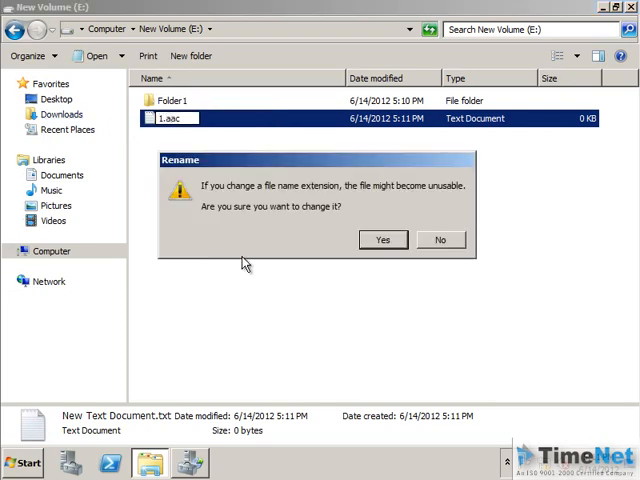
left_click(382, 239)
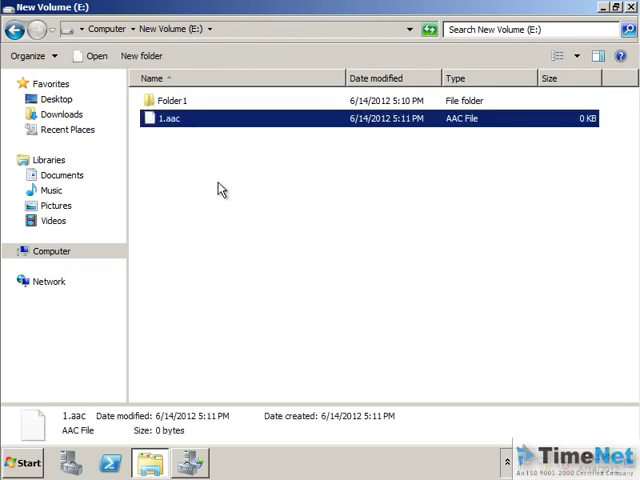
Try moving 1.aac into Folder1, which is denied, then permanently delete it.
left_click(175, 100)
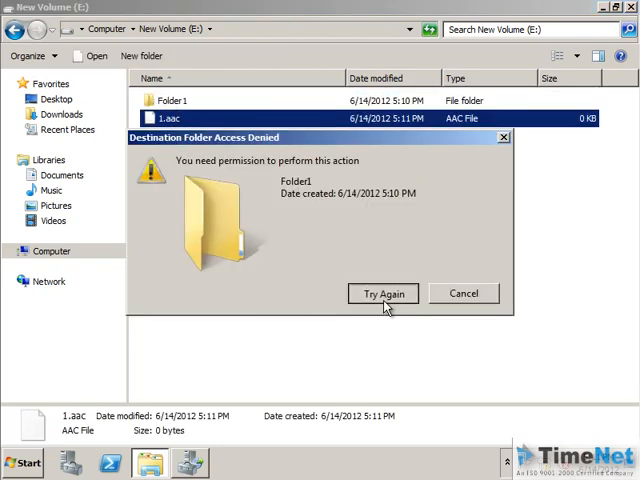
left_click(463, 293)
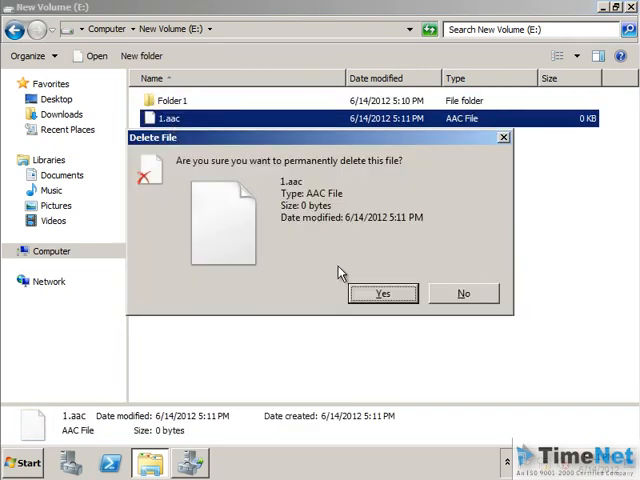
left_click(381, 293)
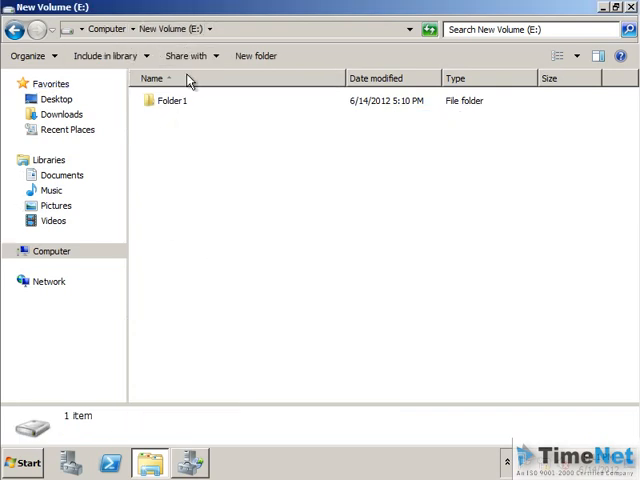
Set Folder1 to share with Nobody, then deselect it.
right_click(170, 100)
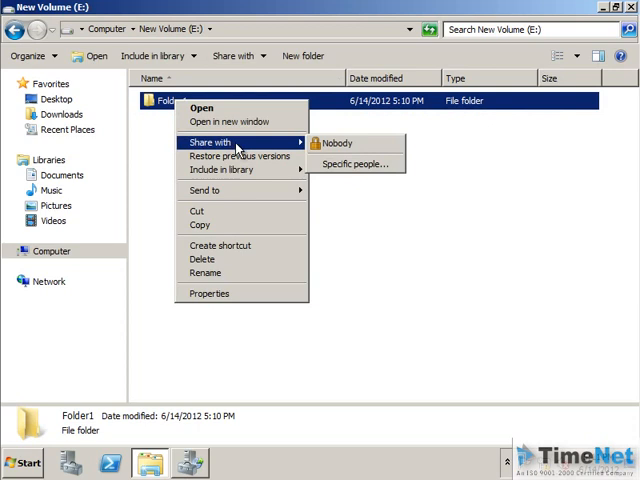
left_click(354, 163)
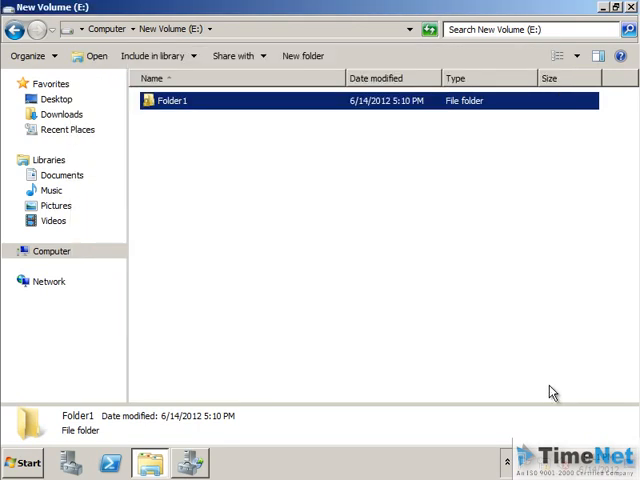
left_click(252, 158)
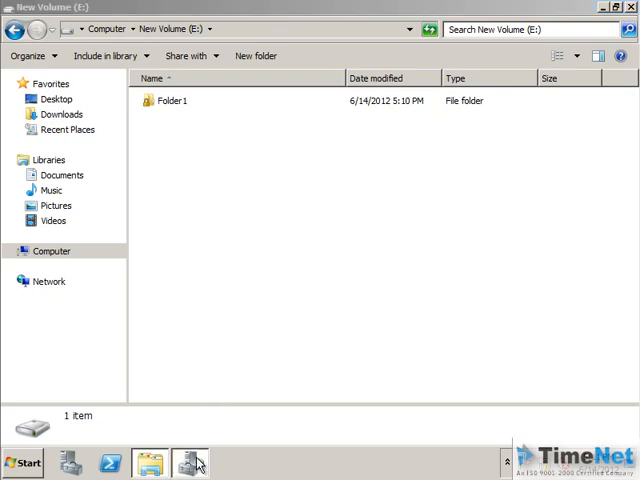
left_click(190, 462)
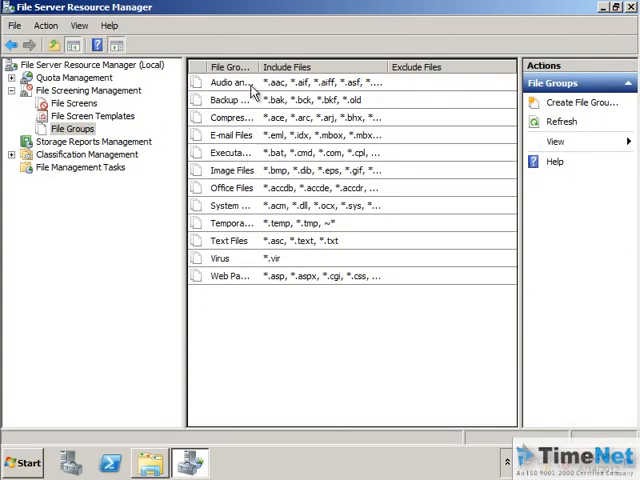
left_click(290, 81)
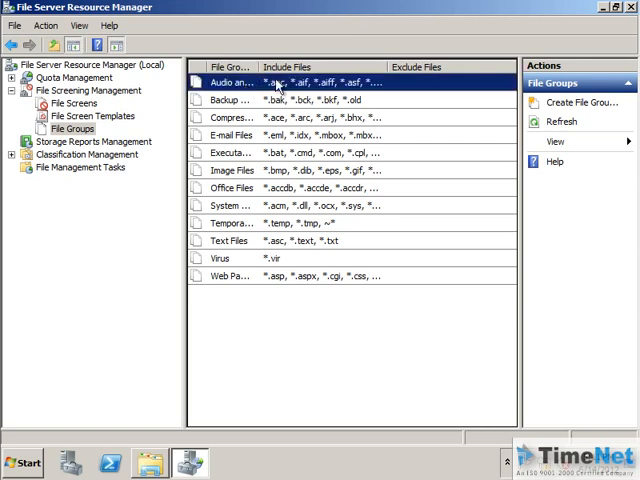
left_click(232, 81)
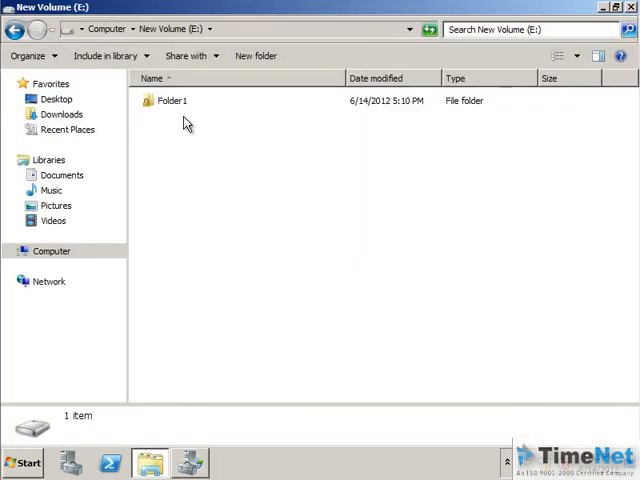
Create a new folder on E: beside Folder1, typing the name Folder2.
left_click(302, 55)
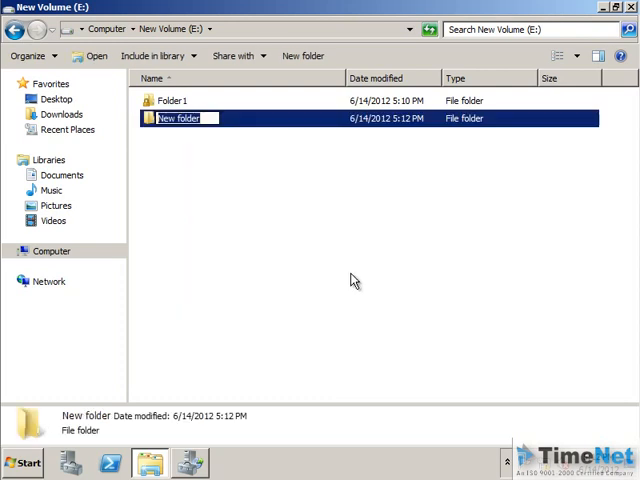
type("Folde")
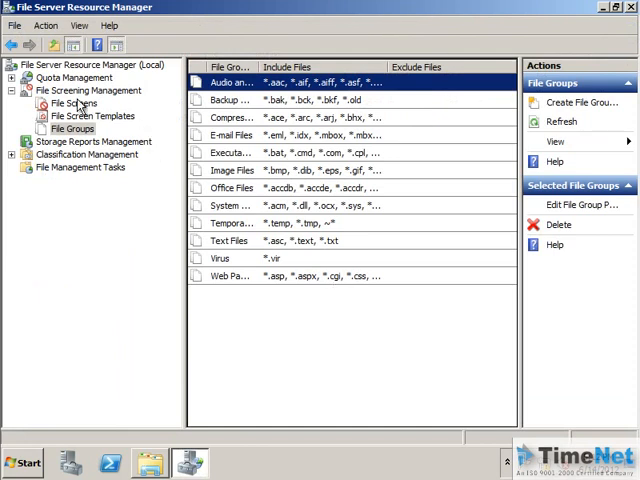
Start a new file screen for E:\Folder2 and open its custom file screen properties.
left_click(72, 103)
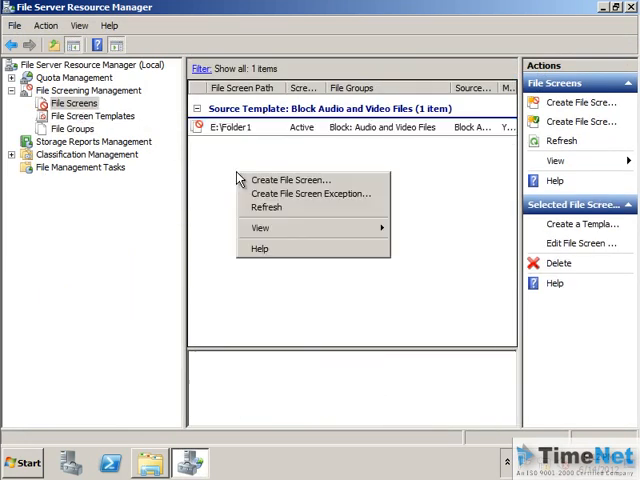
left_click(297, 179)
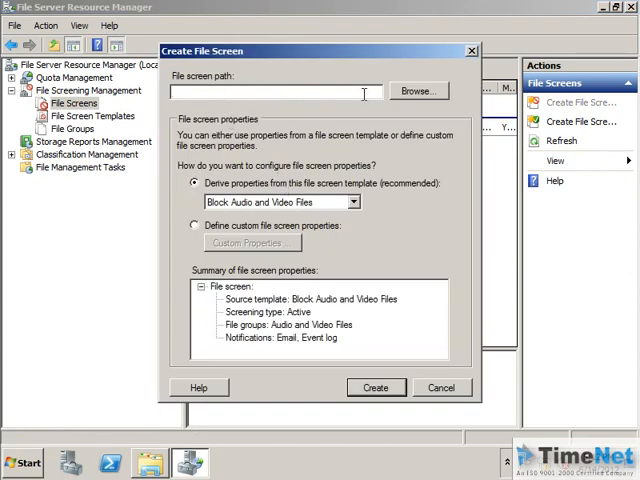
left_click(416, 91)
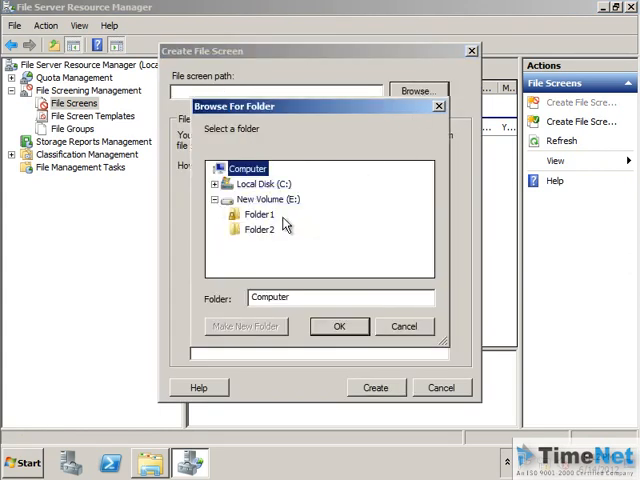
left_click(339, 326)
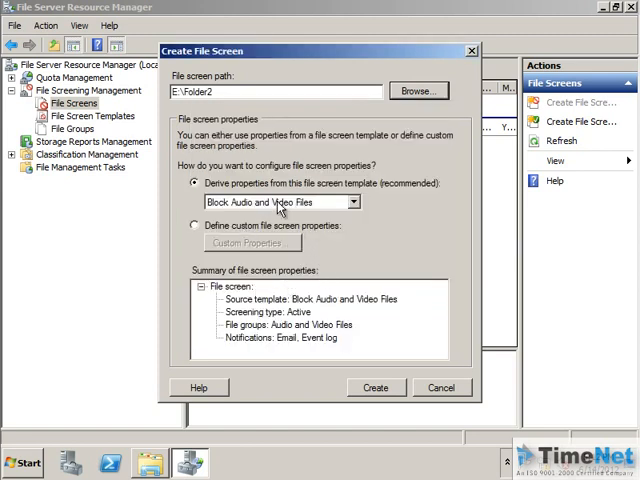
left_click(351, 201)
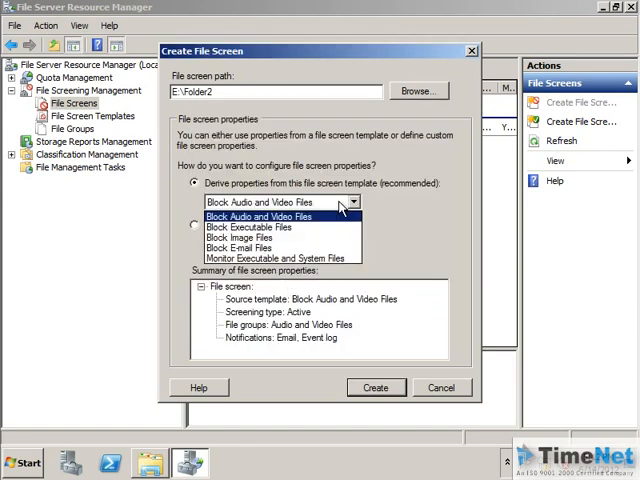
left_click(198, 225)
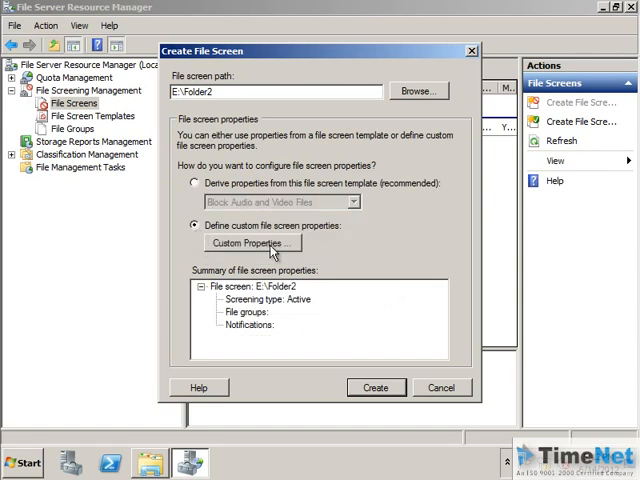
left_click(249, 242)
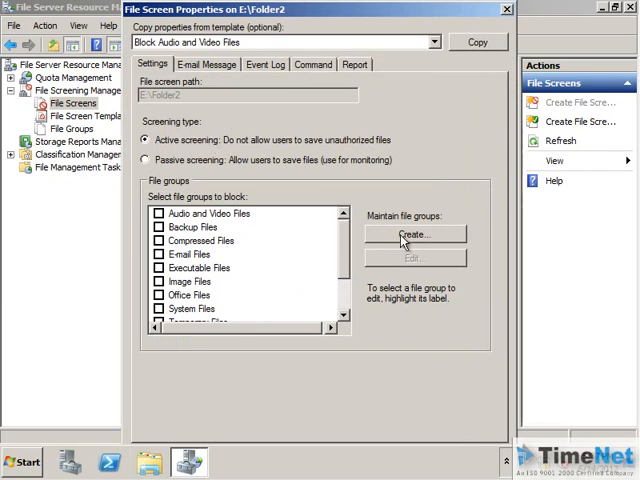
Create file group 'Personal' including *.mp3, *.avi and *.mp4.
left_click(414, 234)
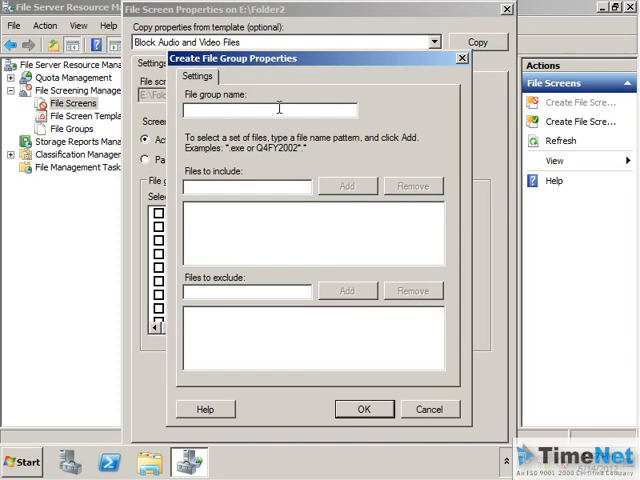
type("P")
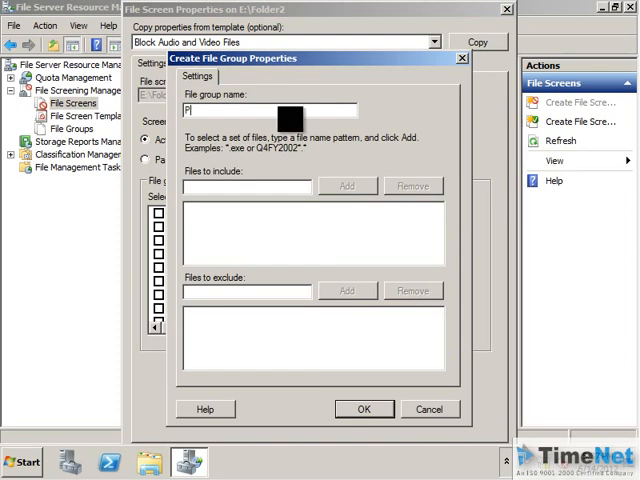
type("ersonal")
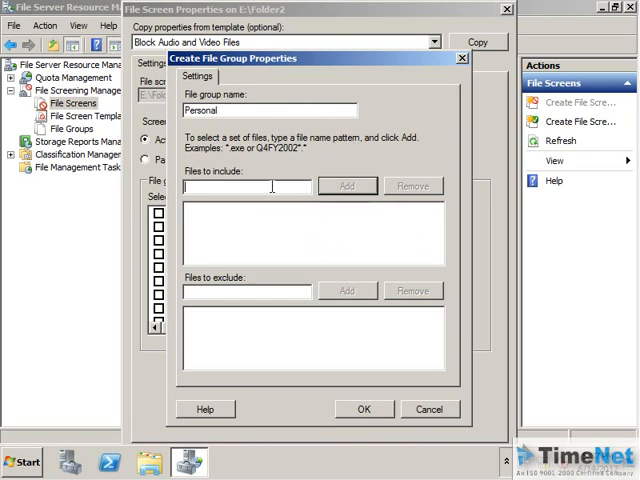
type("*")
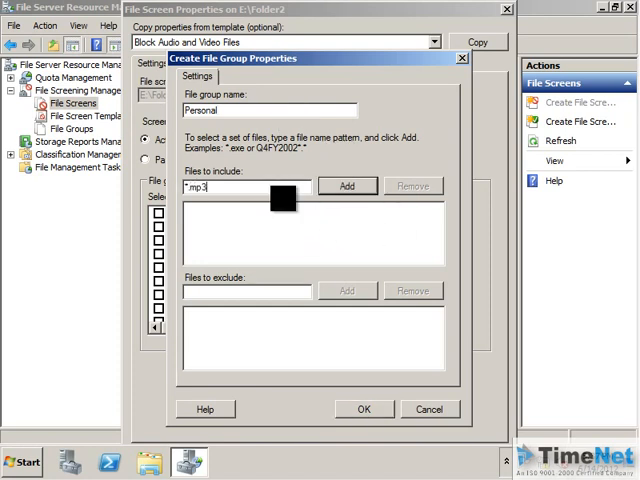
left_click(347, 185)
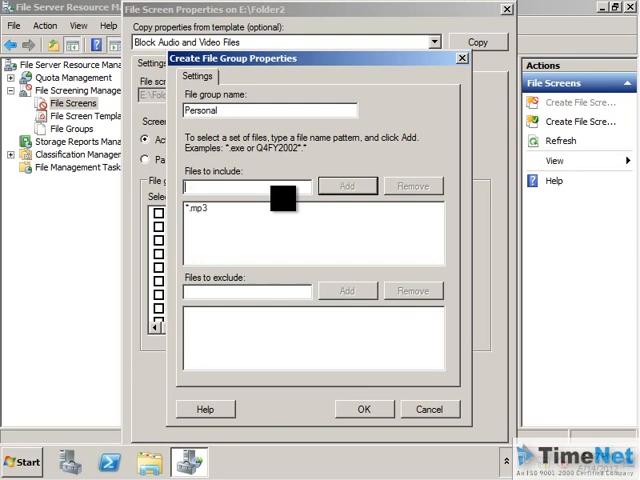
type("*")
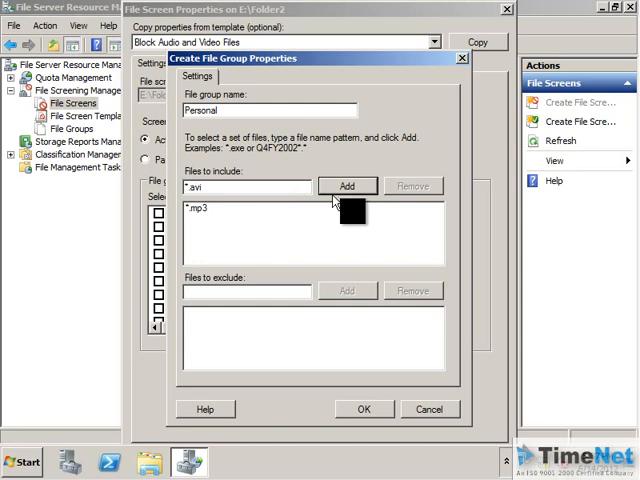
left_click(347, 186)
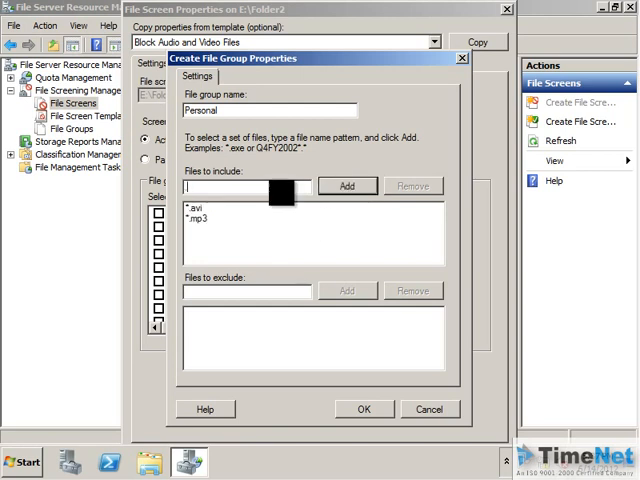
type("*")
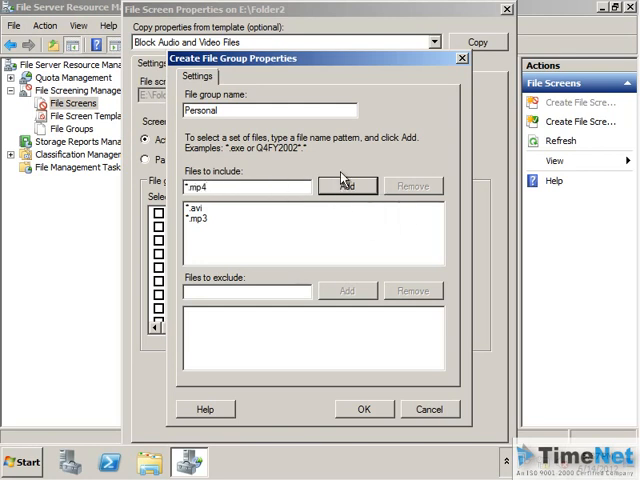
left_click(346, 185)
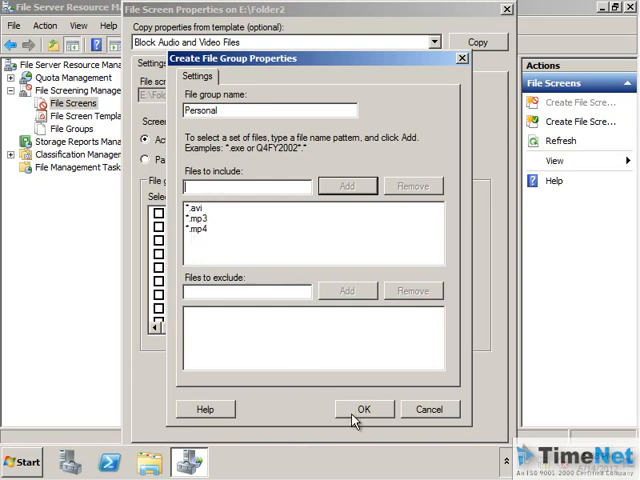
left_click(364, 409)
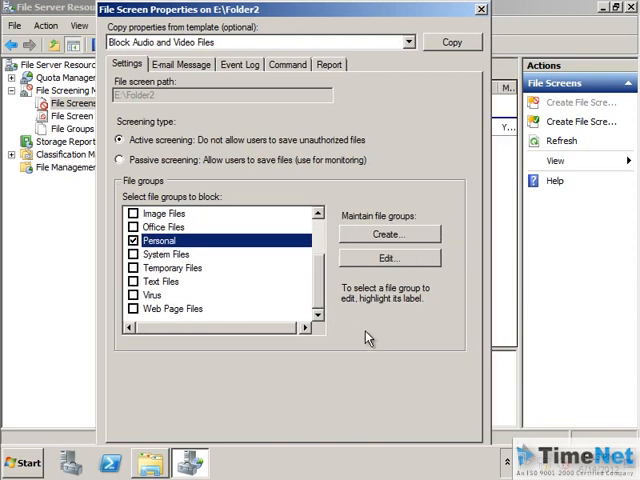
mouse_move(335, 362)
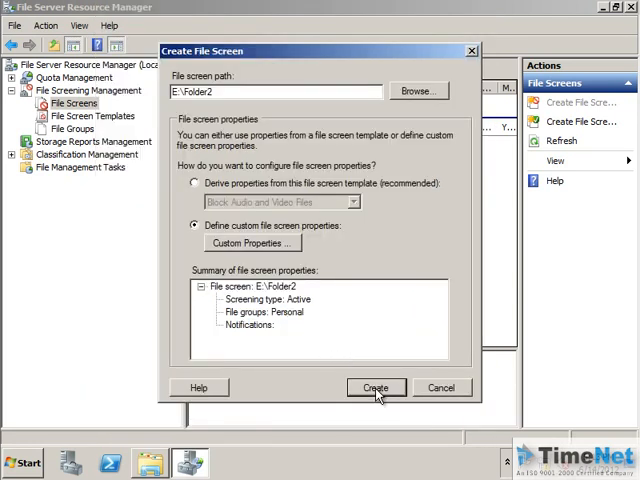
Create the E:\Folder2 screen blocking Personal, saving it without a template.
left_click(376, 387)
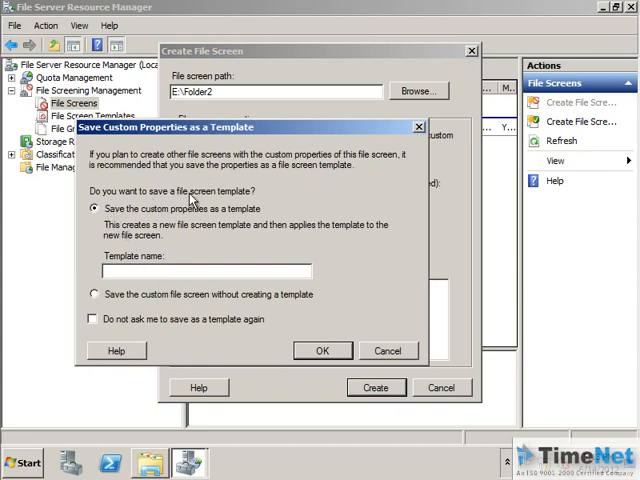
mouse_move(168, 308)
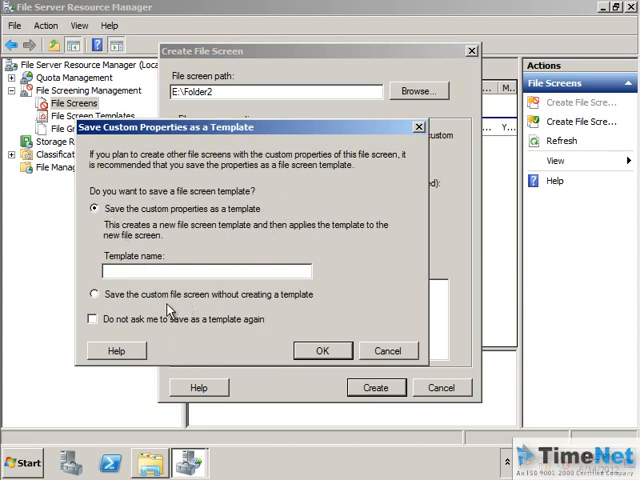
left_click(322, 350)
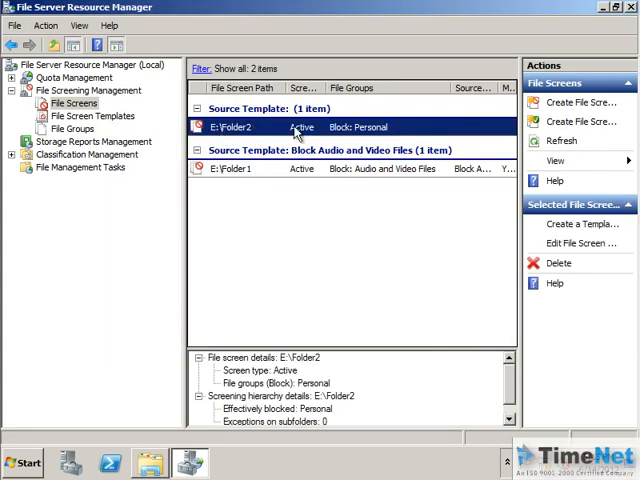
mouse_move(330, 138)
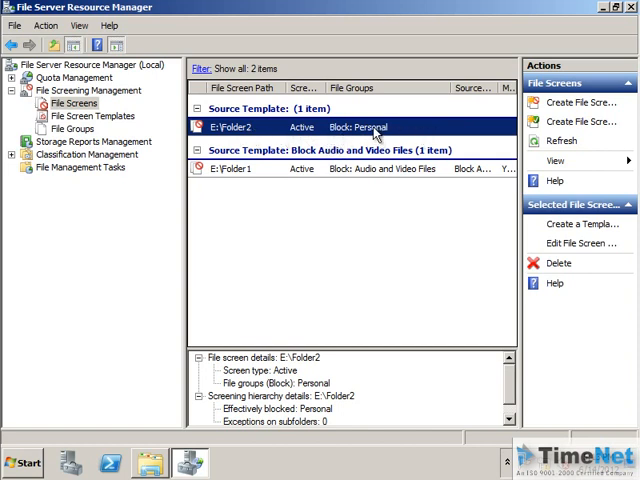
mouse_move(343, 183)
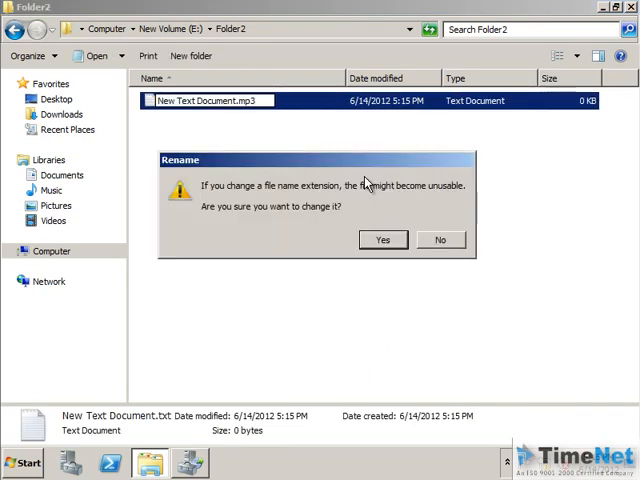
Confirm Folder2 denies renaming its document to .mp3 and pasting an .mp3 from E:.
left_click(382, 239)
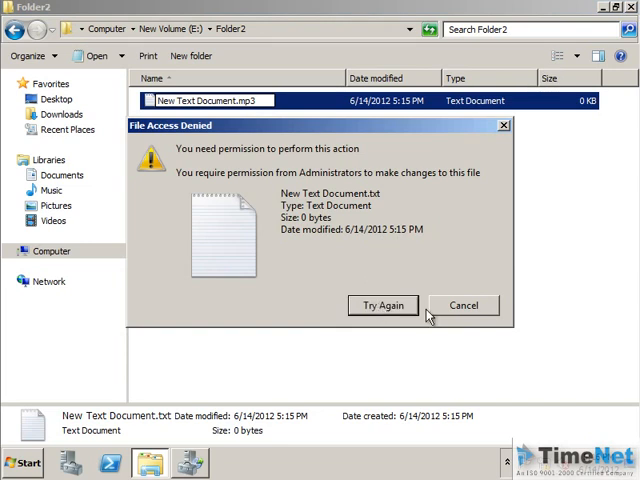
left_click(463, 305)
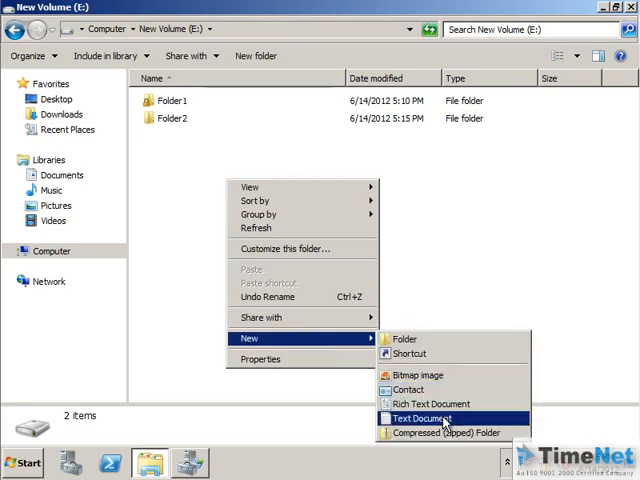
left_click(421, 418)
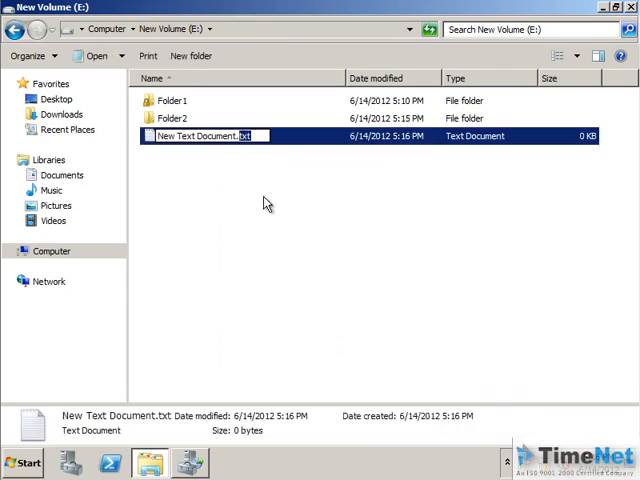
key("Return")
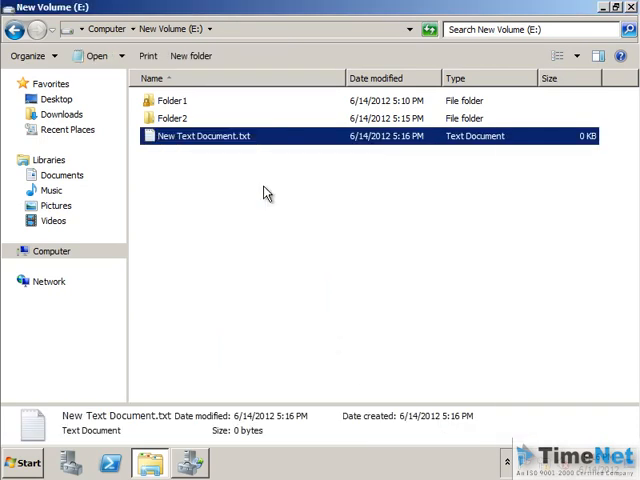
type(".mp3")
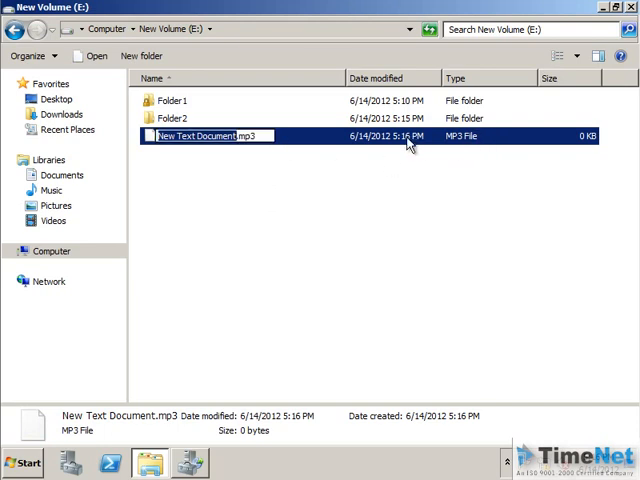
left_click(220, 84)
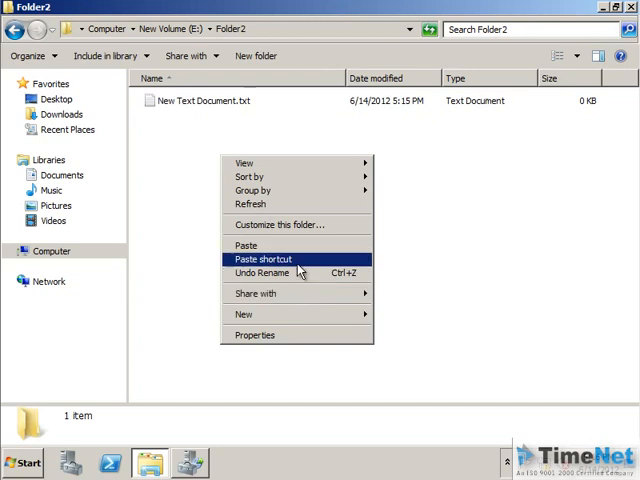
left_click(263, 259)
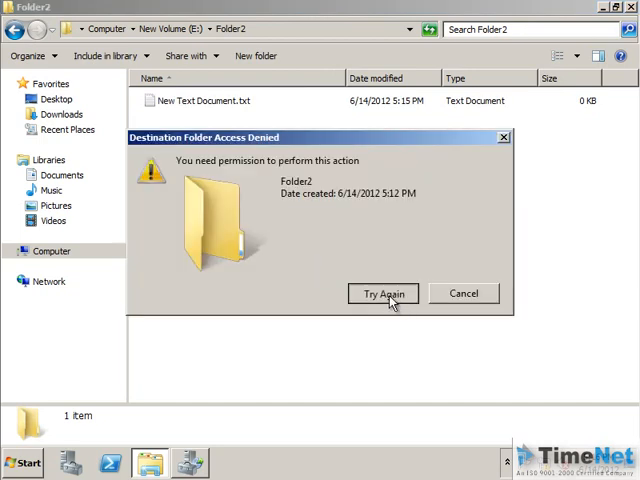
left_click(463, 293)
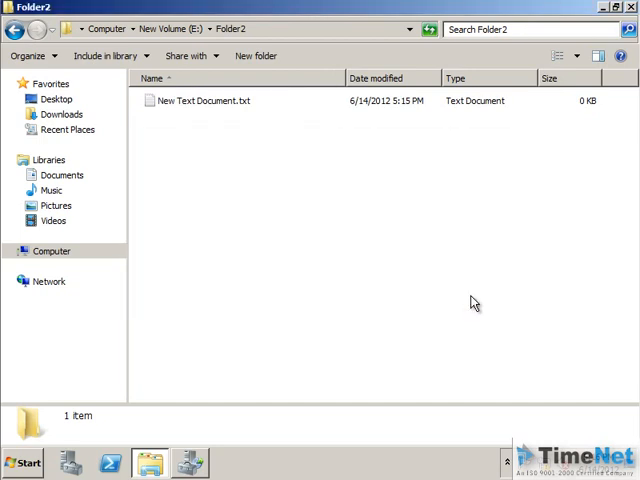
mouse_move(335, 238)
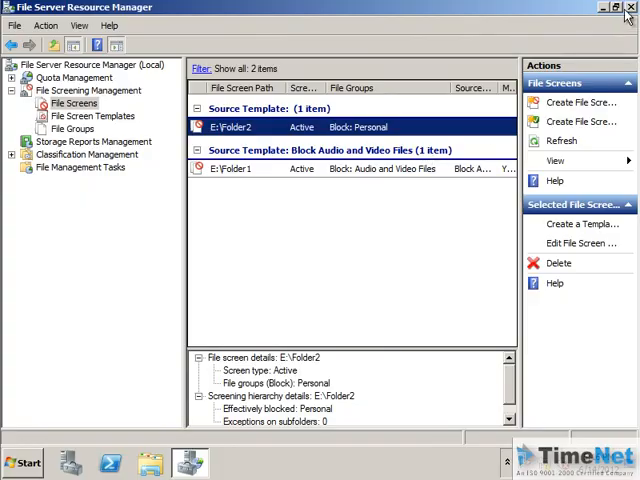
Close the File Server Resource Manager window.
left_click(629, 7)
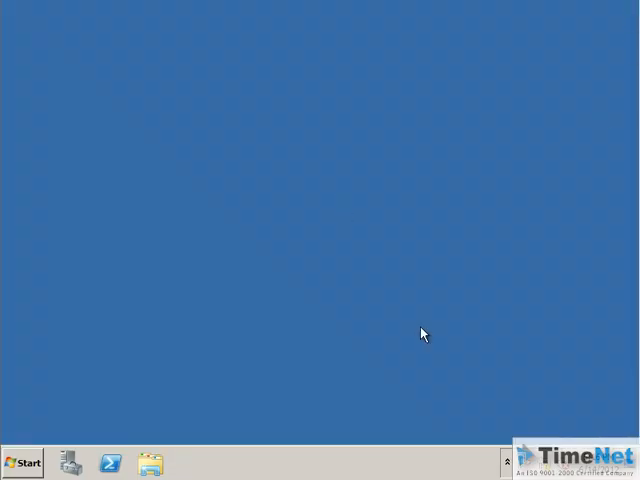